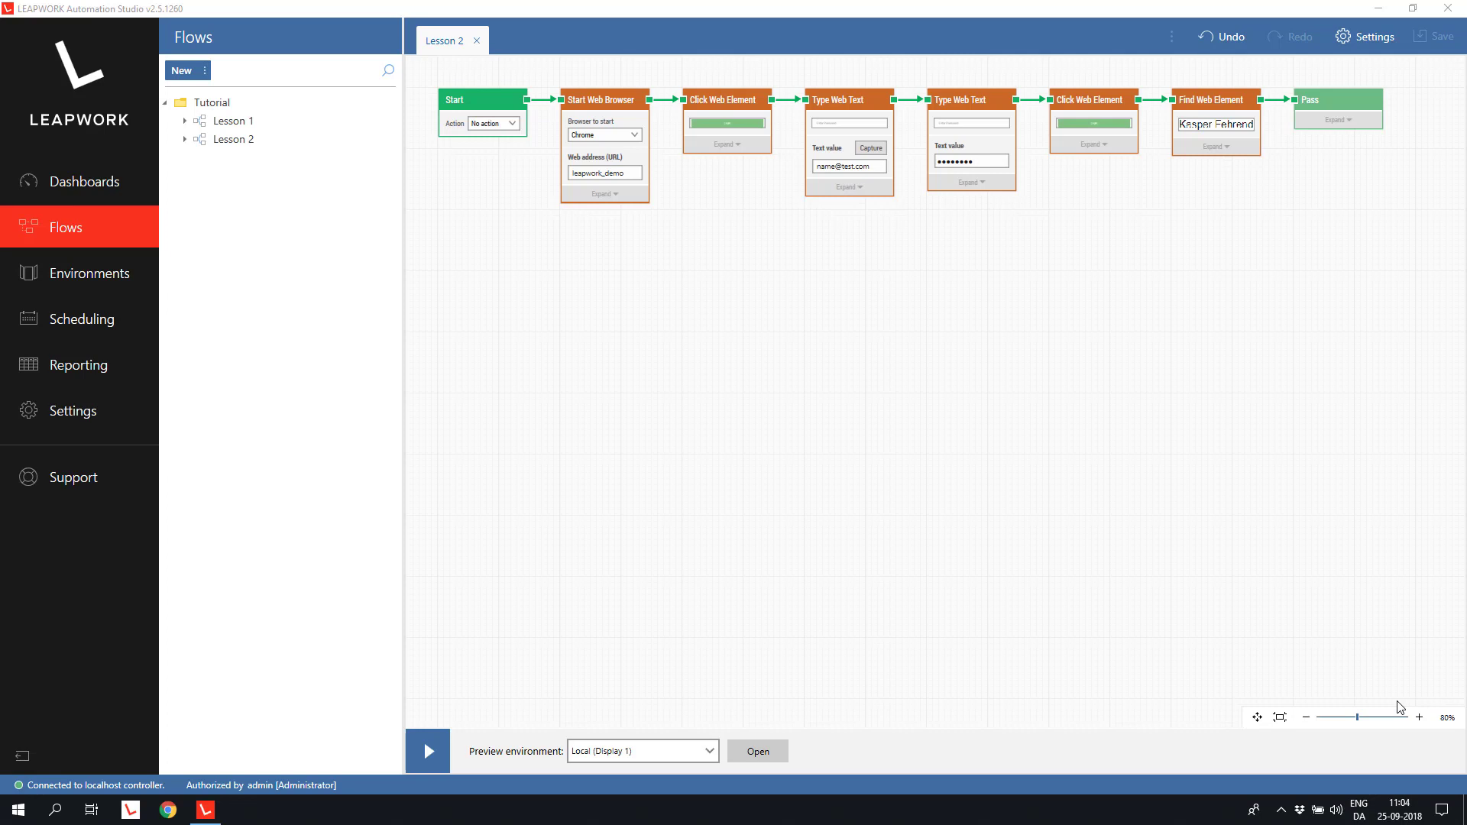
mouse_move(1265, 632)
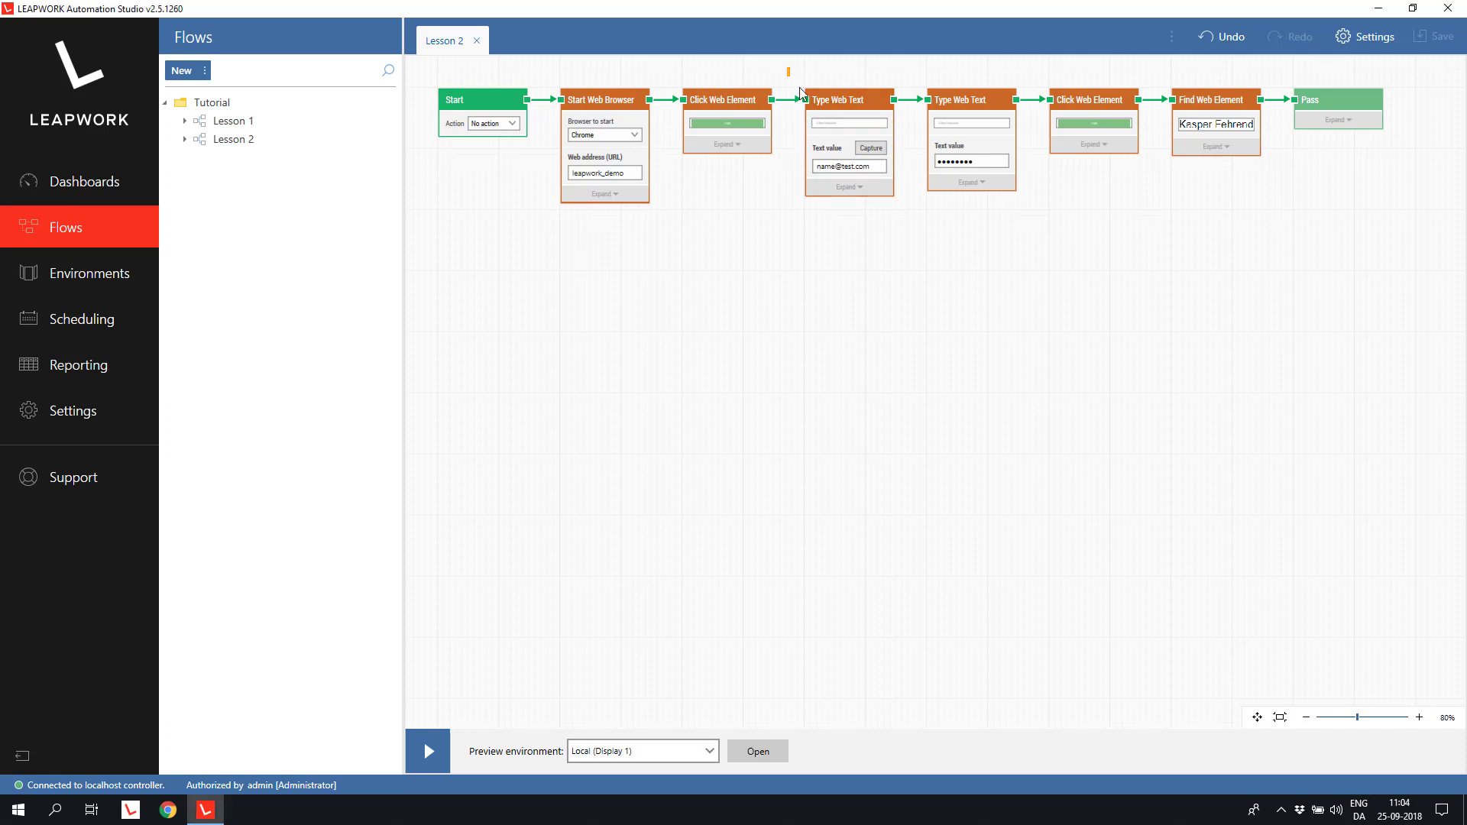
Add the second Type Web Text block to the selection alongside the first.
left_click(970, 99)
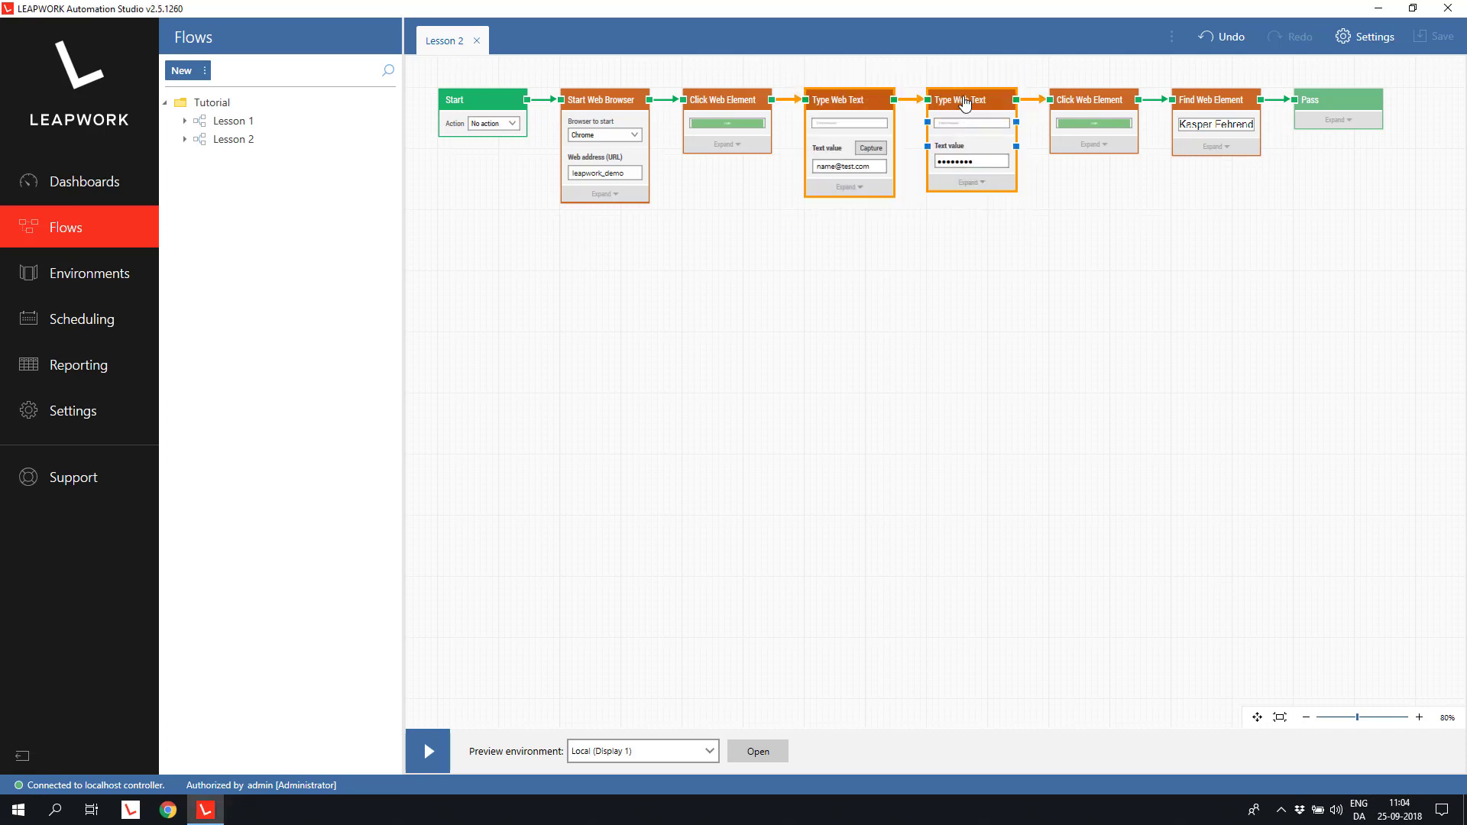
Convert the two selected Type Web Text blocks into a sub-flow named 'Login'.
right_click(968, 104)
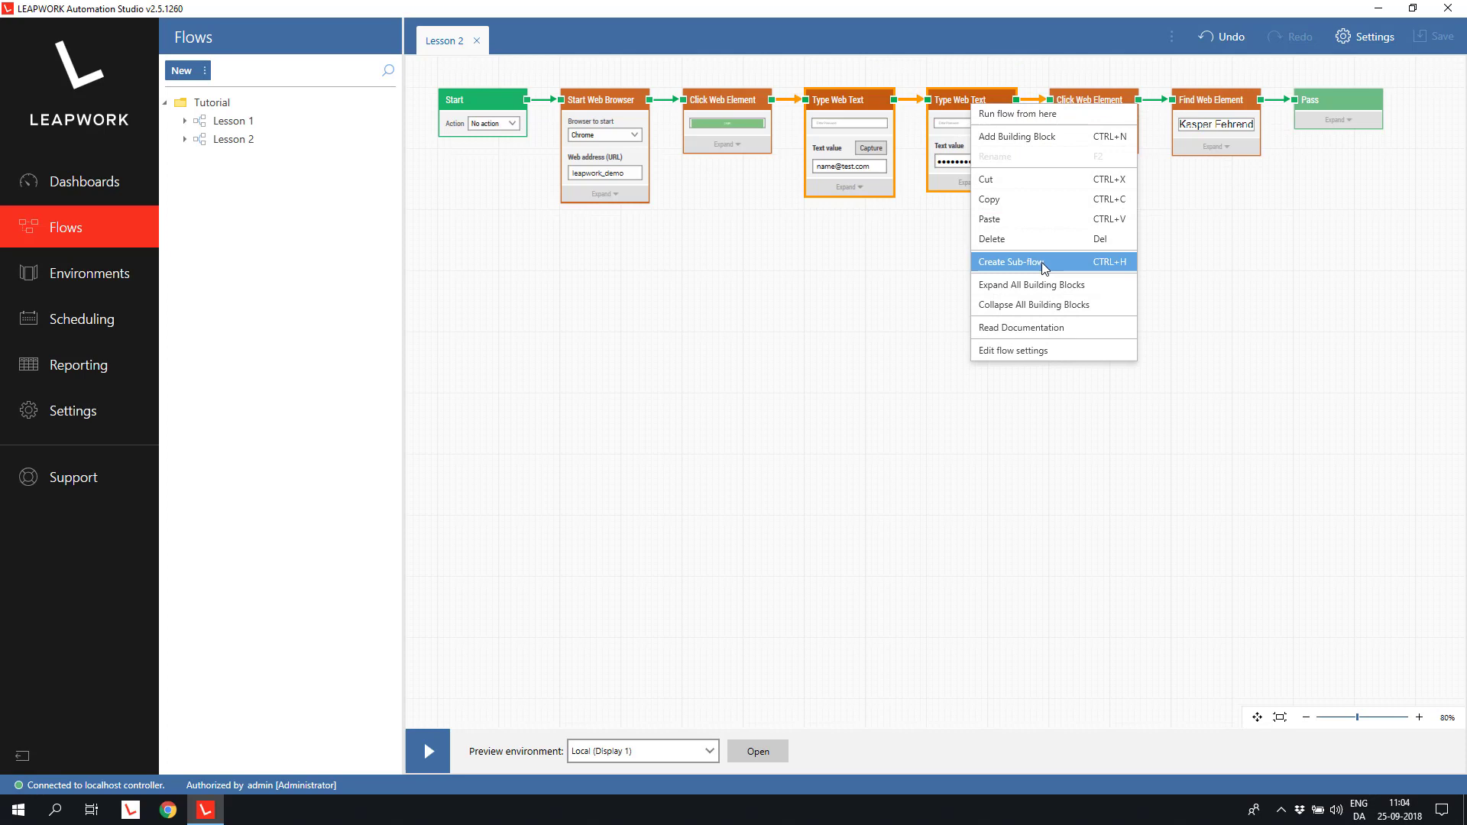
left_click(1010, 261)
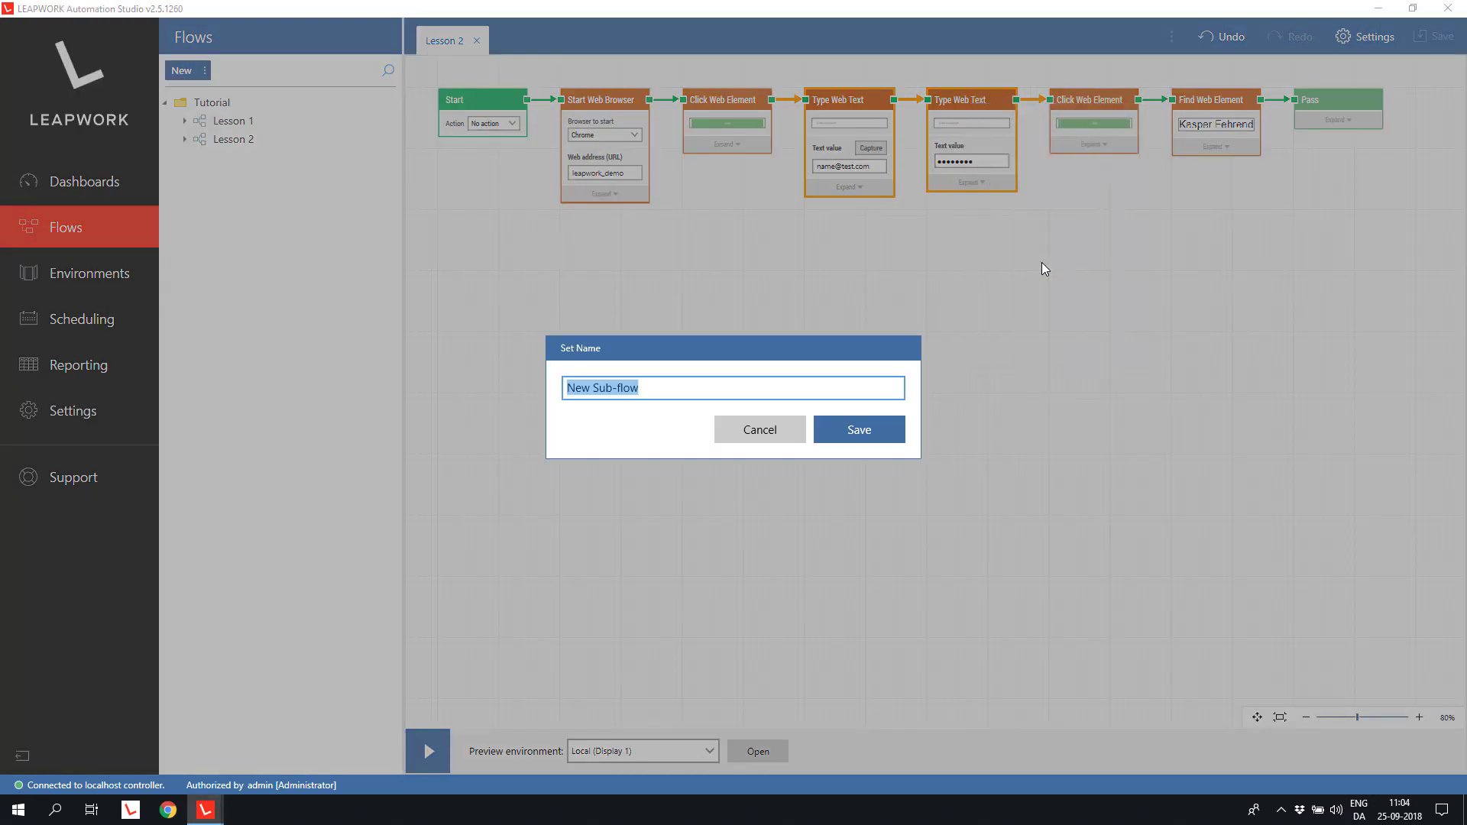
type("L")
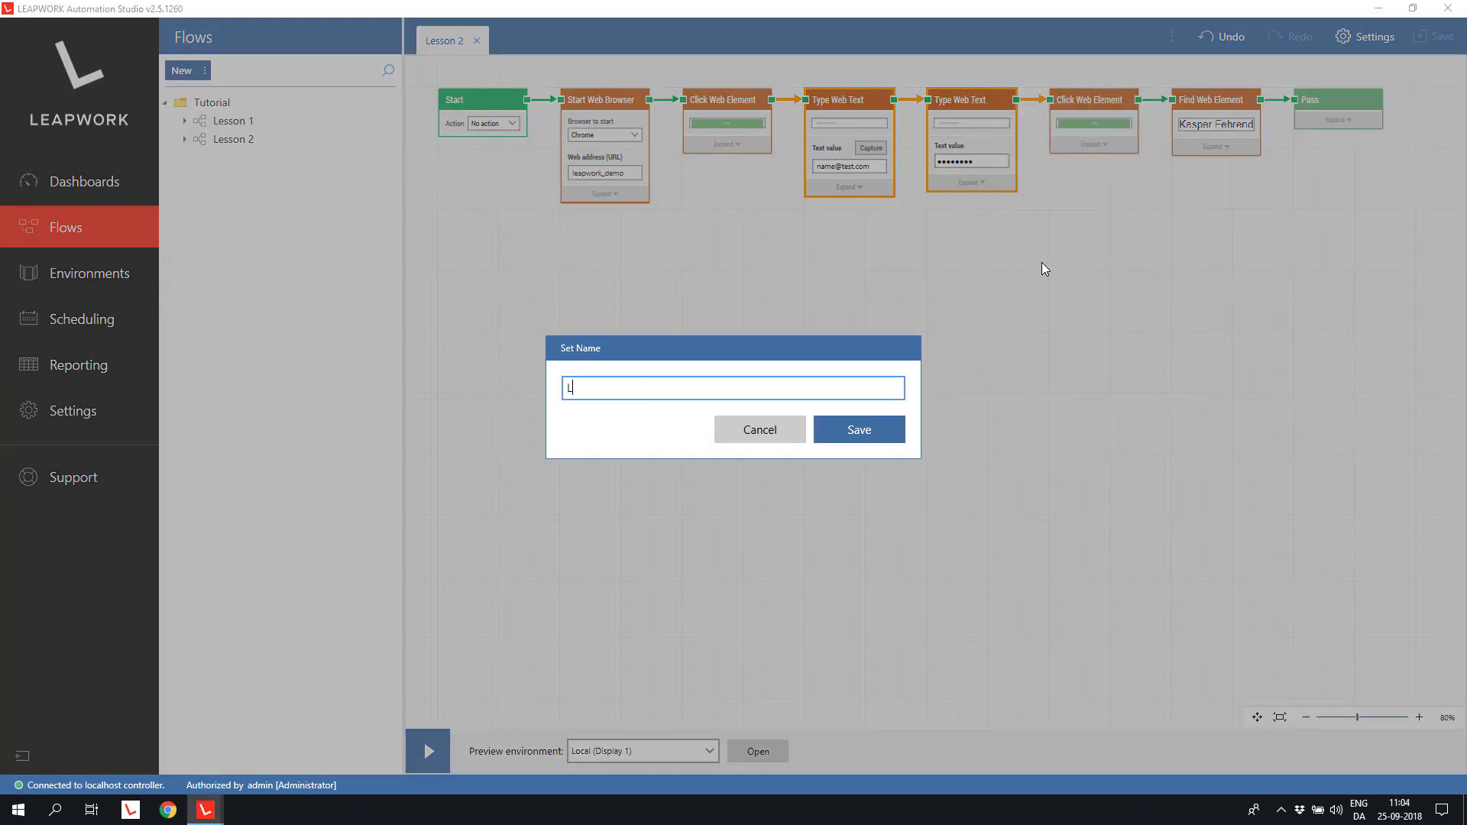
type("ogin")
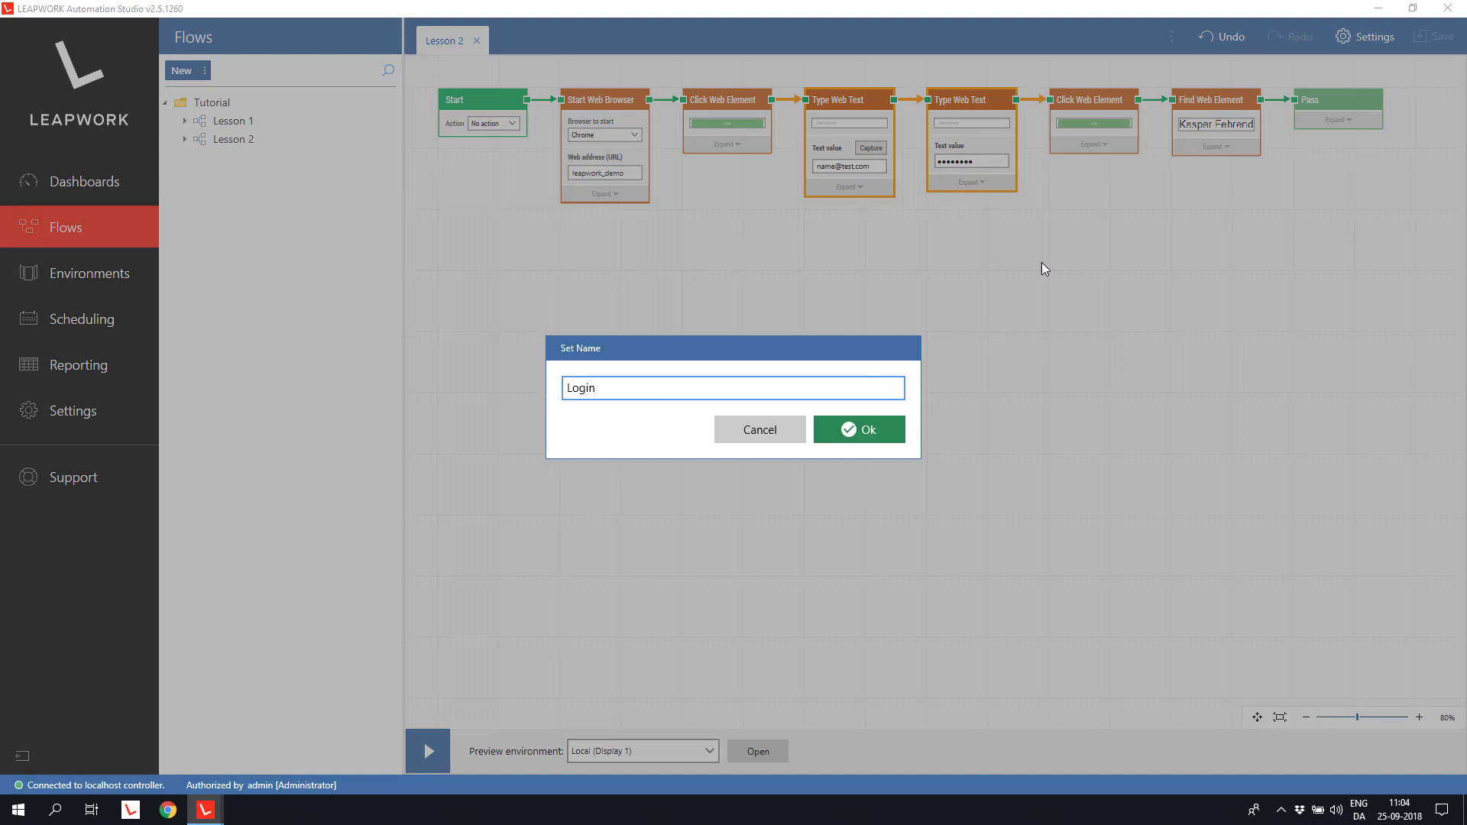
left_click(858, 429)
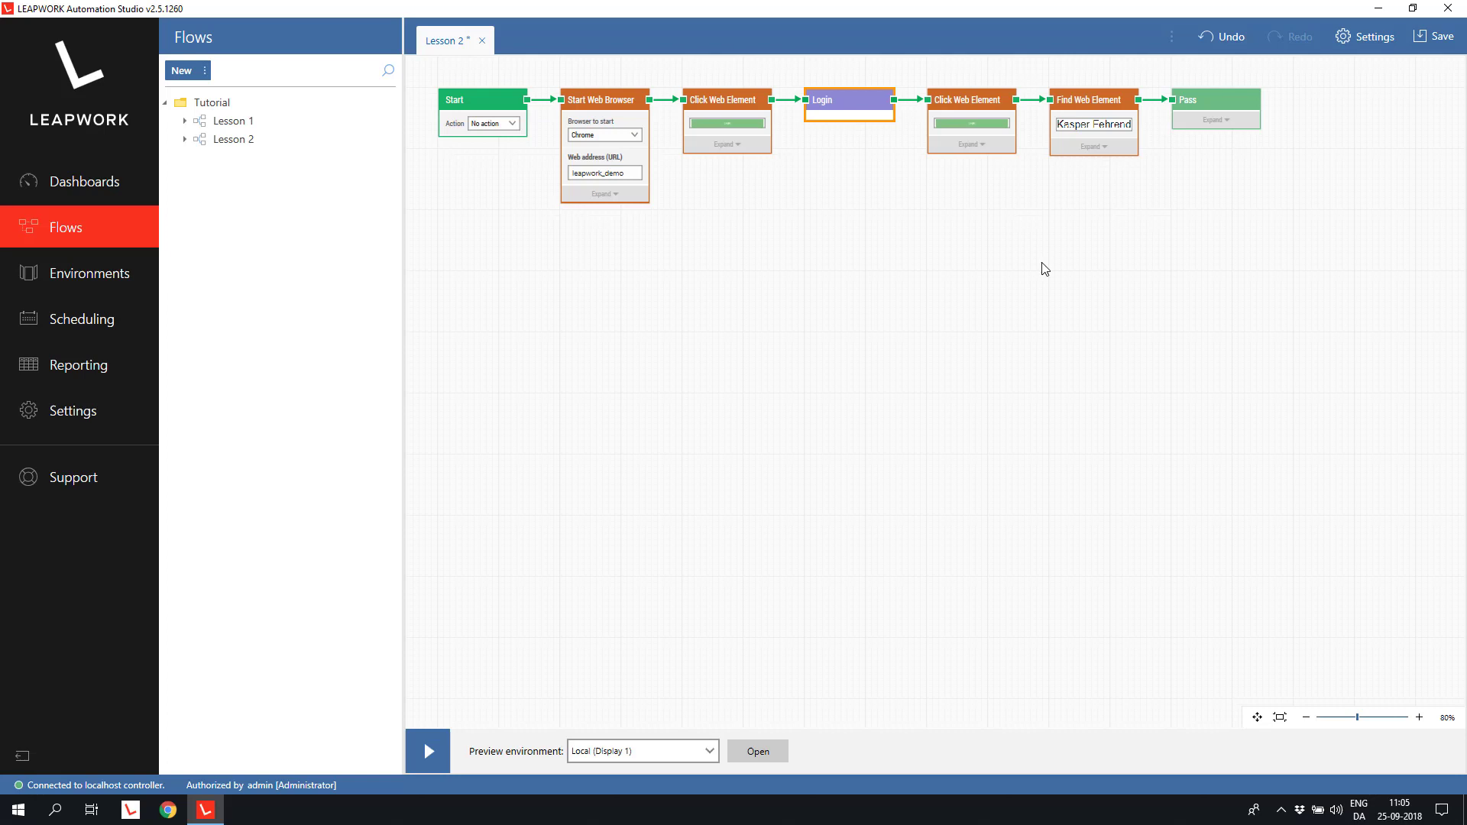
mouse_move(930, 275)
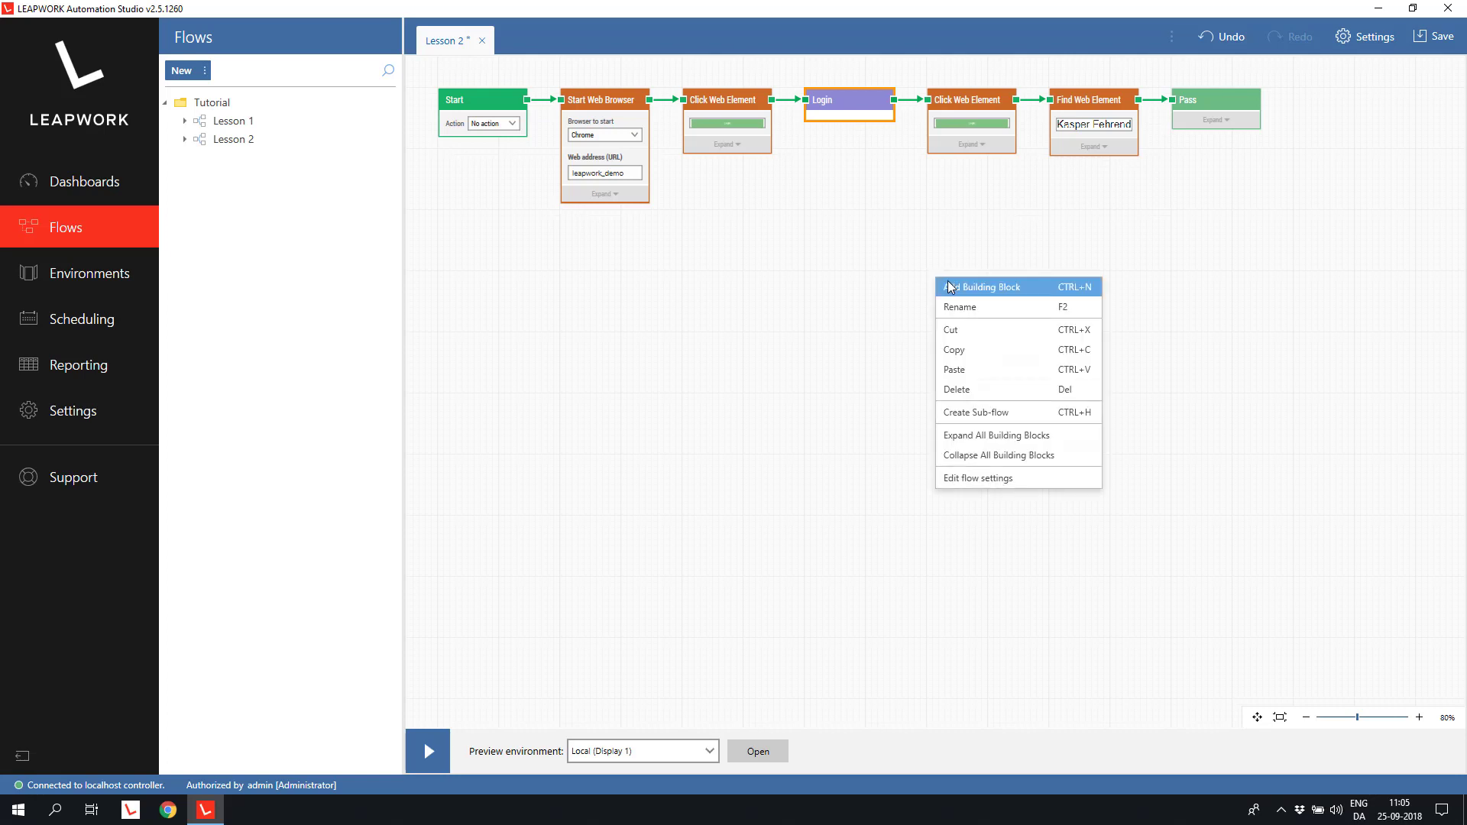
Open the Add Building Block list to find Login under Custom.
left_click(983, 286)
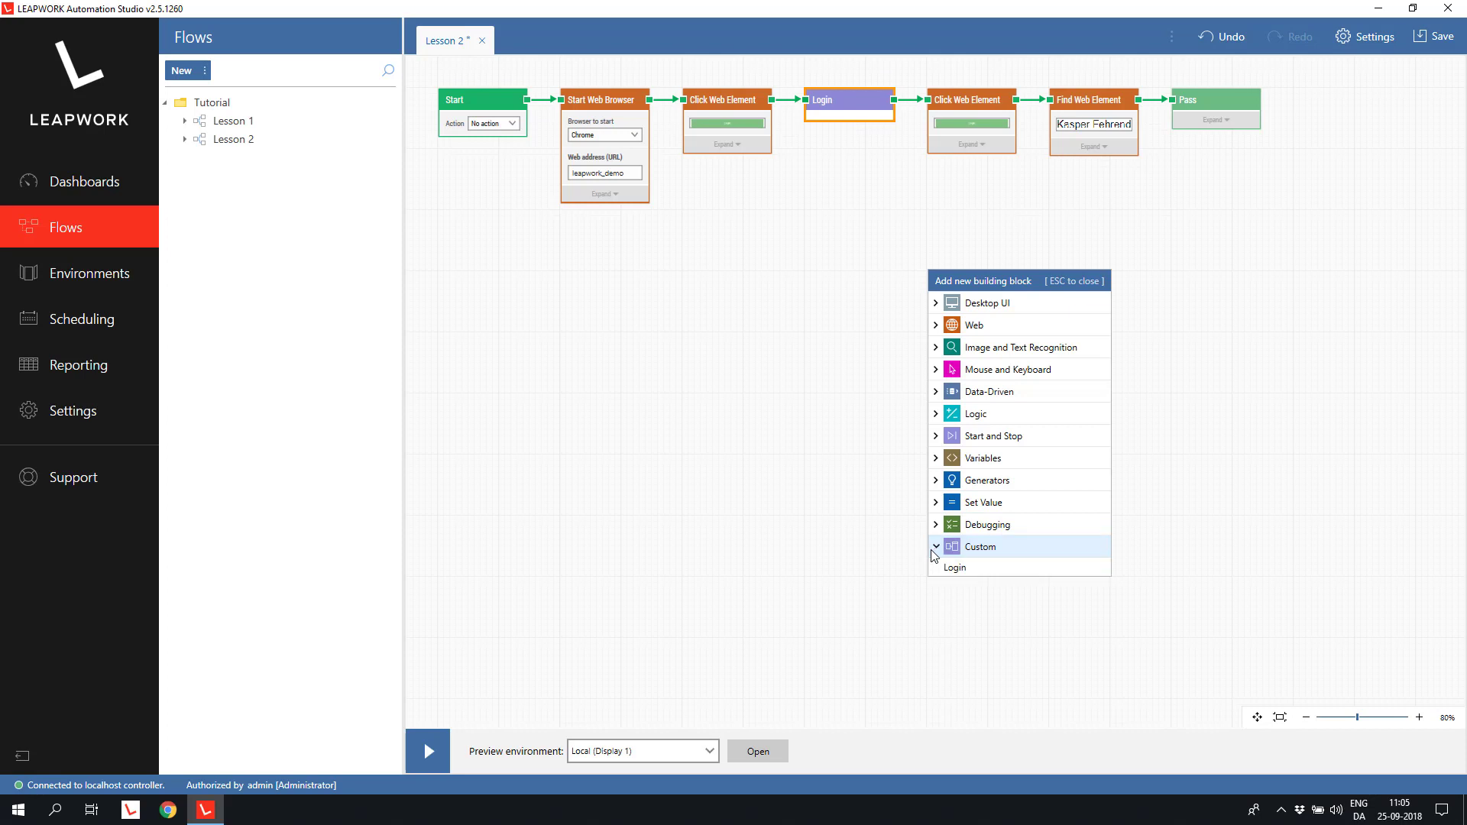
mouse_move(954, 568)
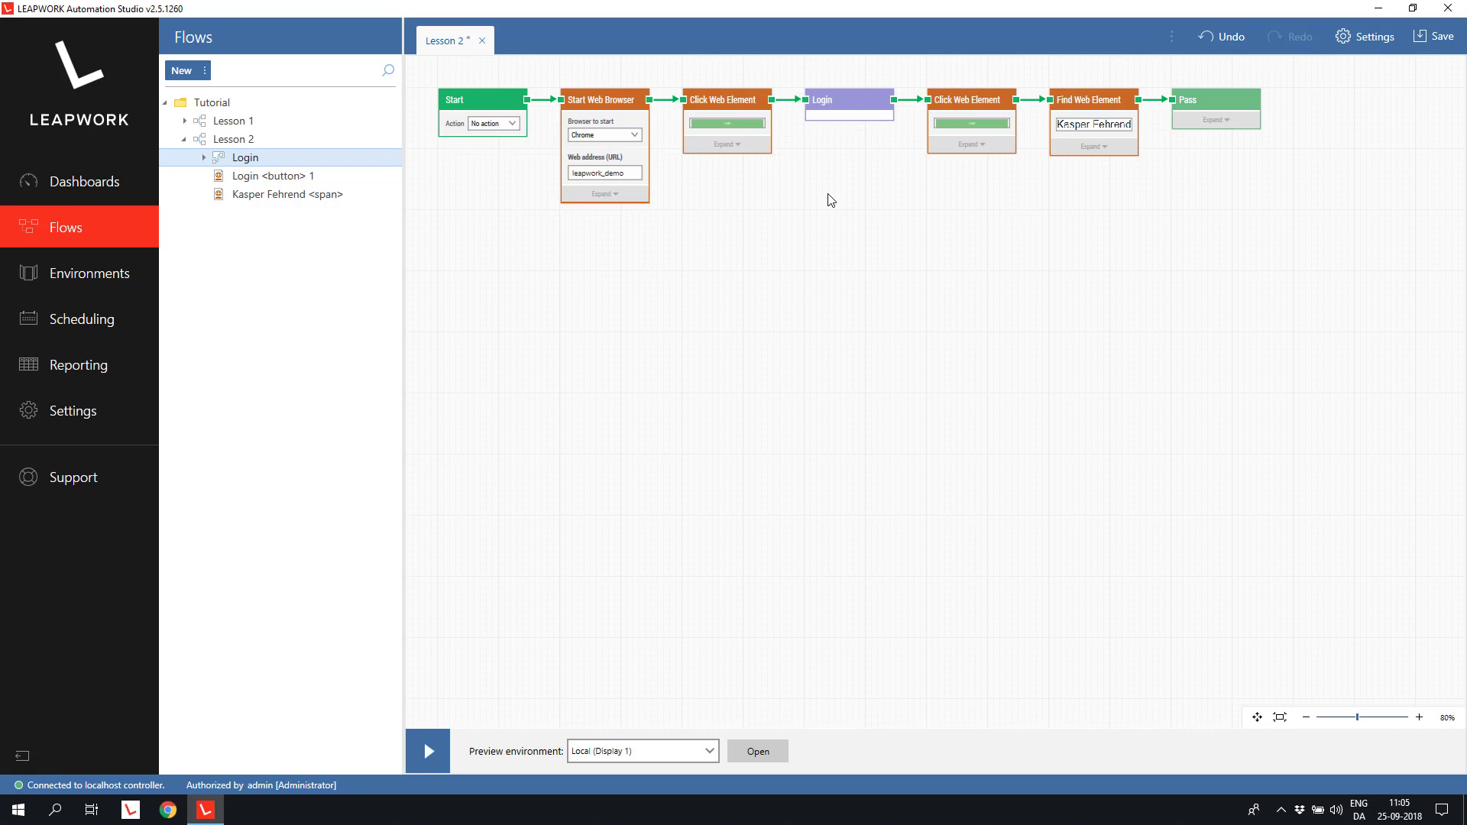
mouse_move(844, 122)
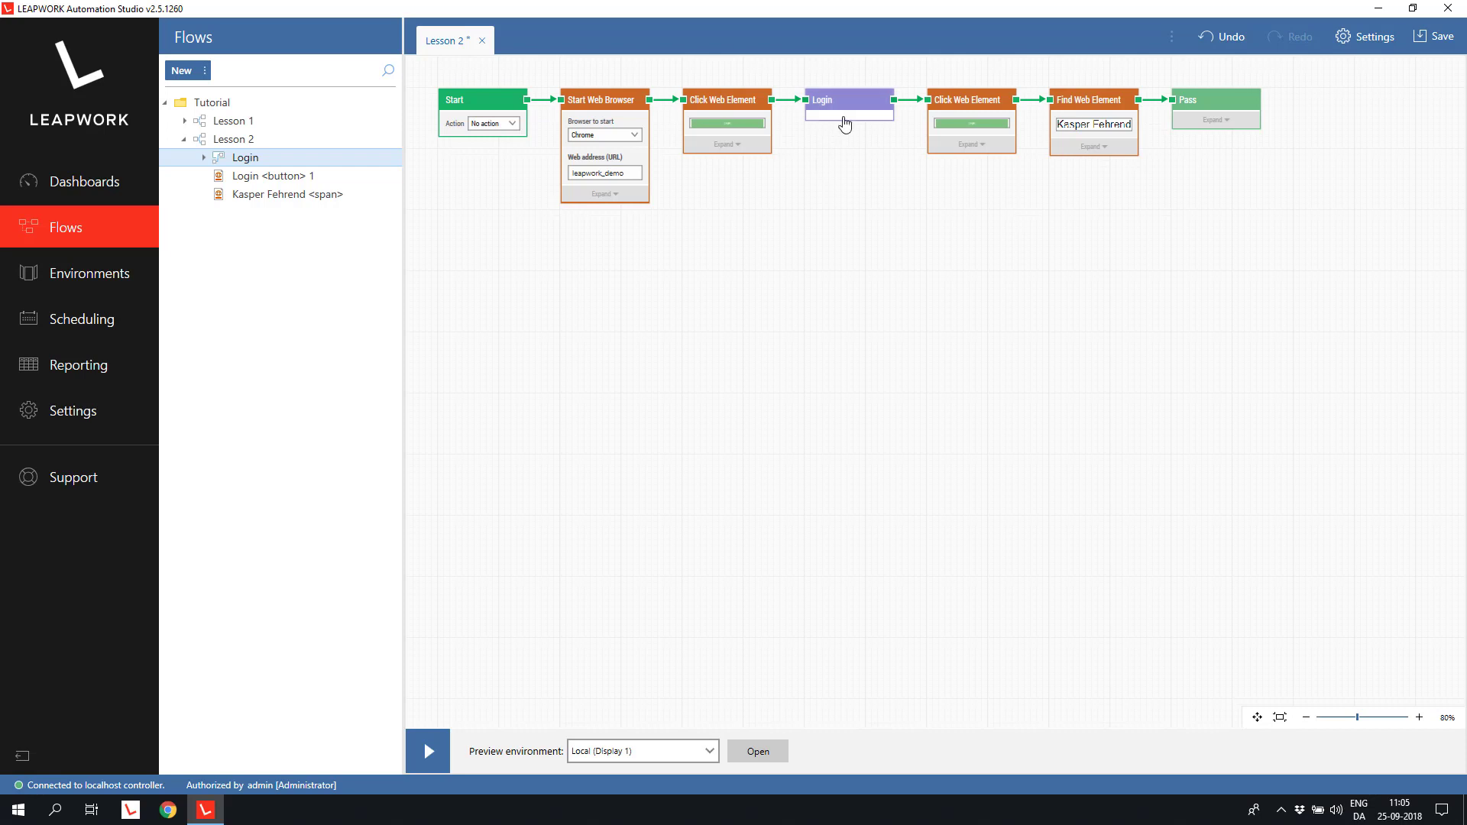
Open the Login sub-flow to view its contents, then return to Lesson 2.
double_click(847, 100)
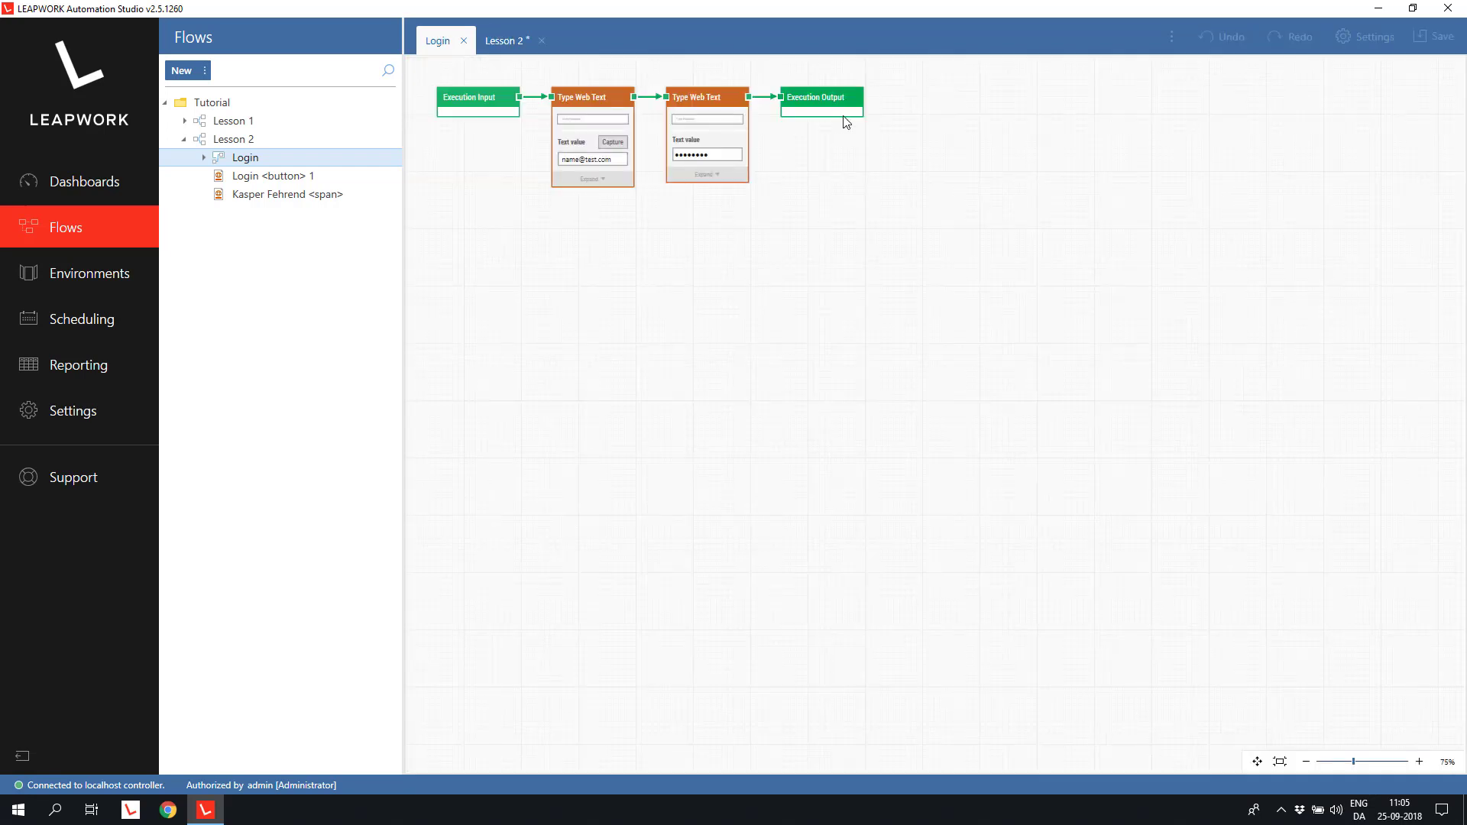
left_click(477, 96)
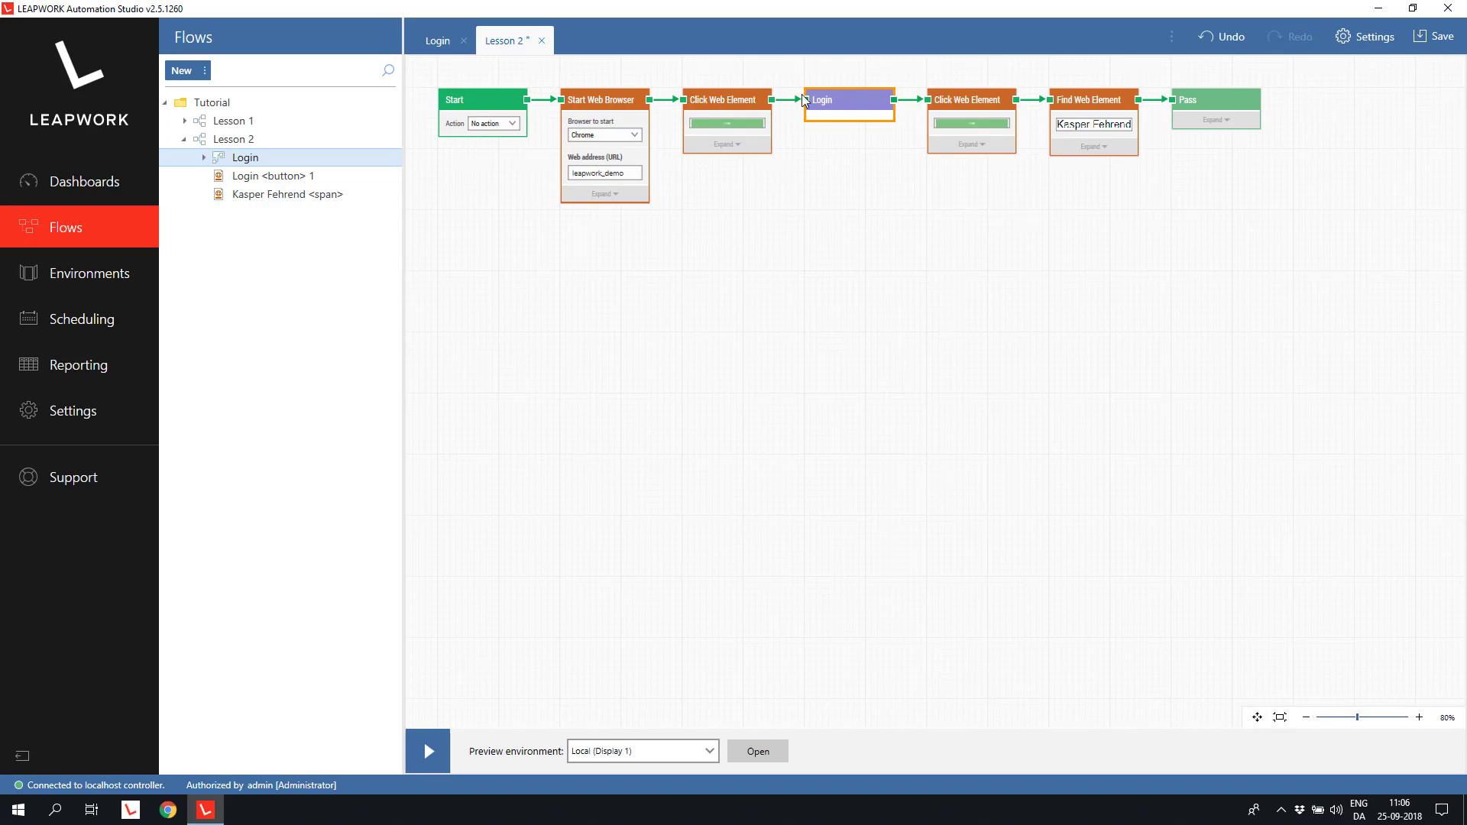
mouse_move(850, 101)
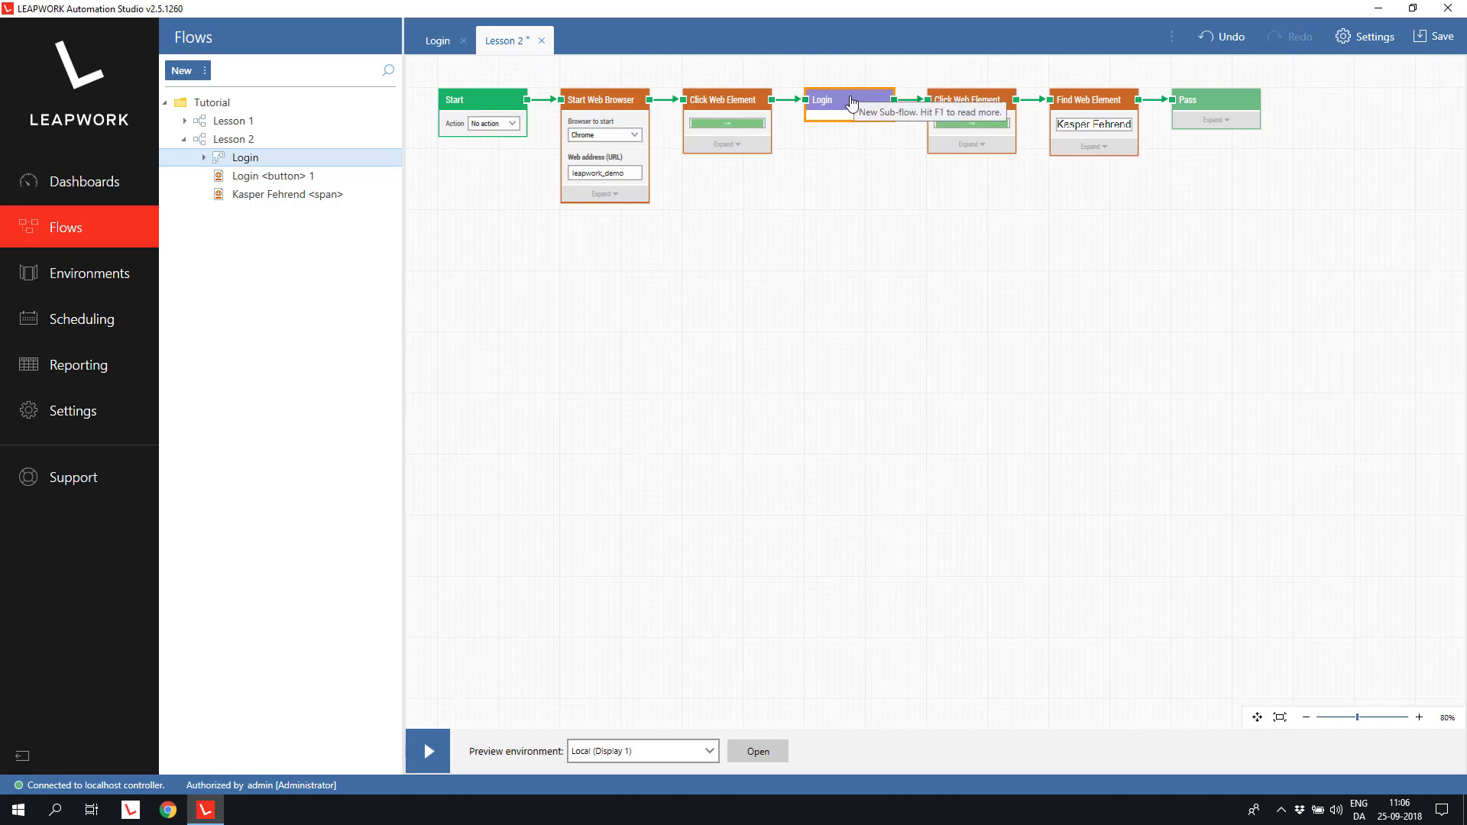
Select the Login sub-flow block in the Lesson 2 flow.
left_click(437, 40)
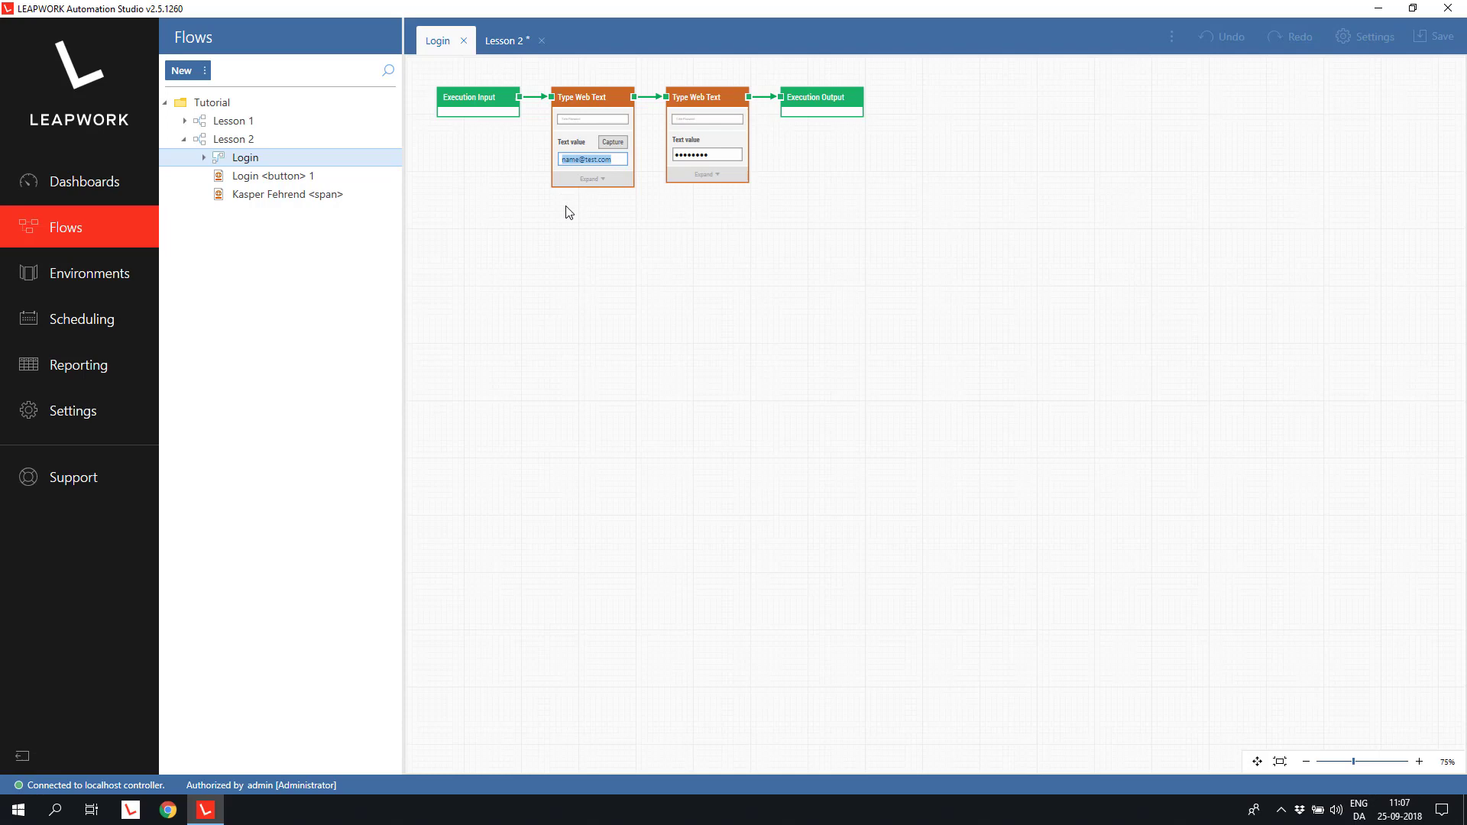
mouse_move(557, 218)
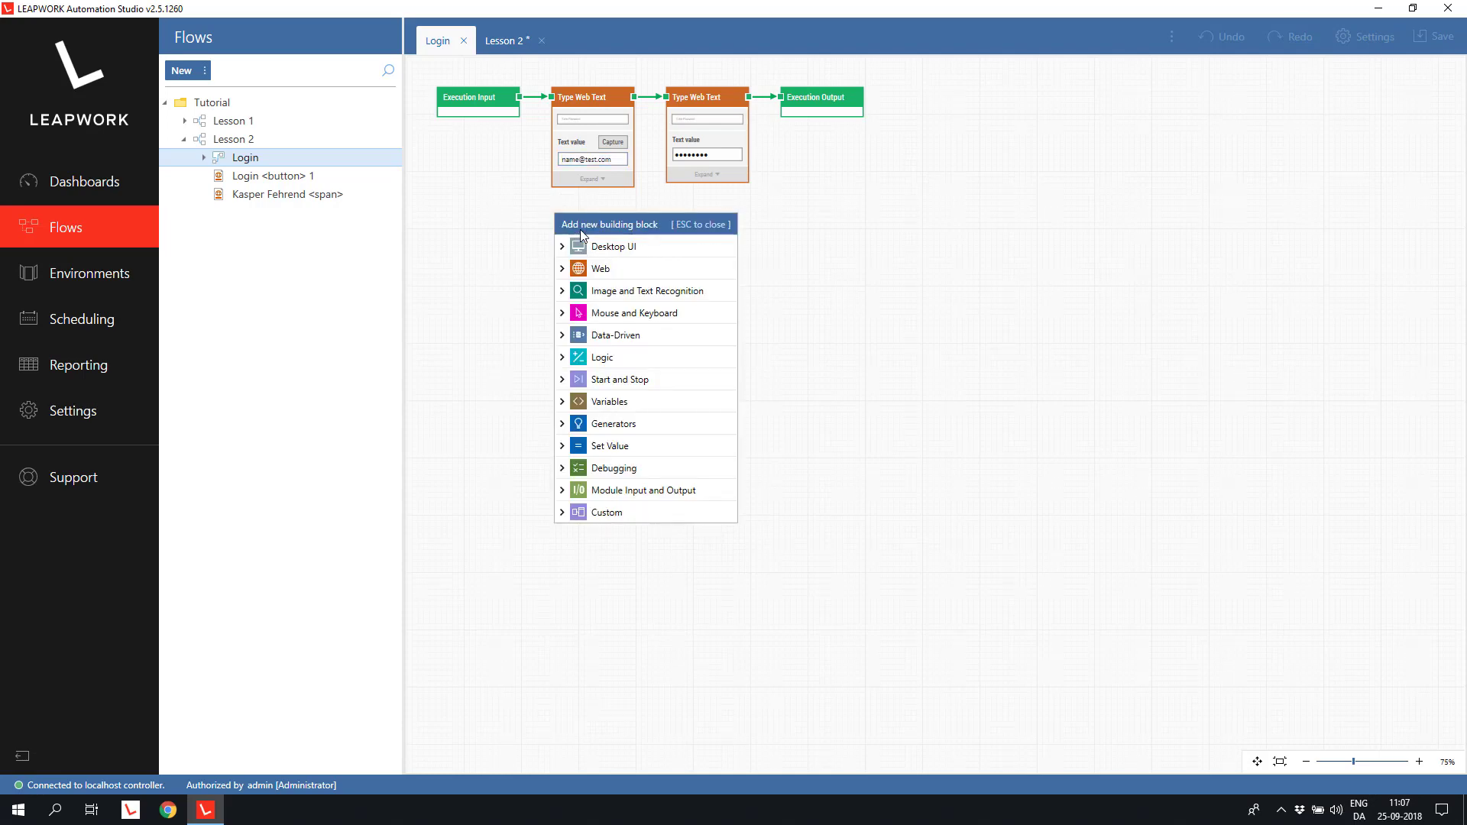
Add a Value Input block to the Login sub-flow and rename it 'Email'.
type("Value")
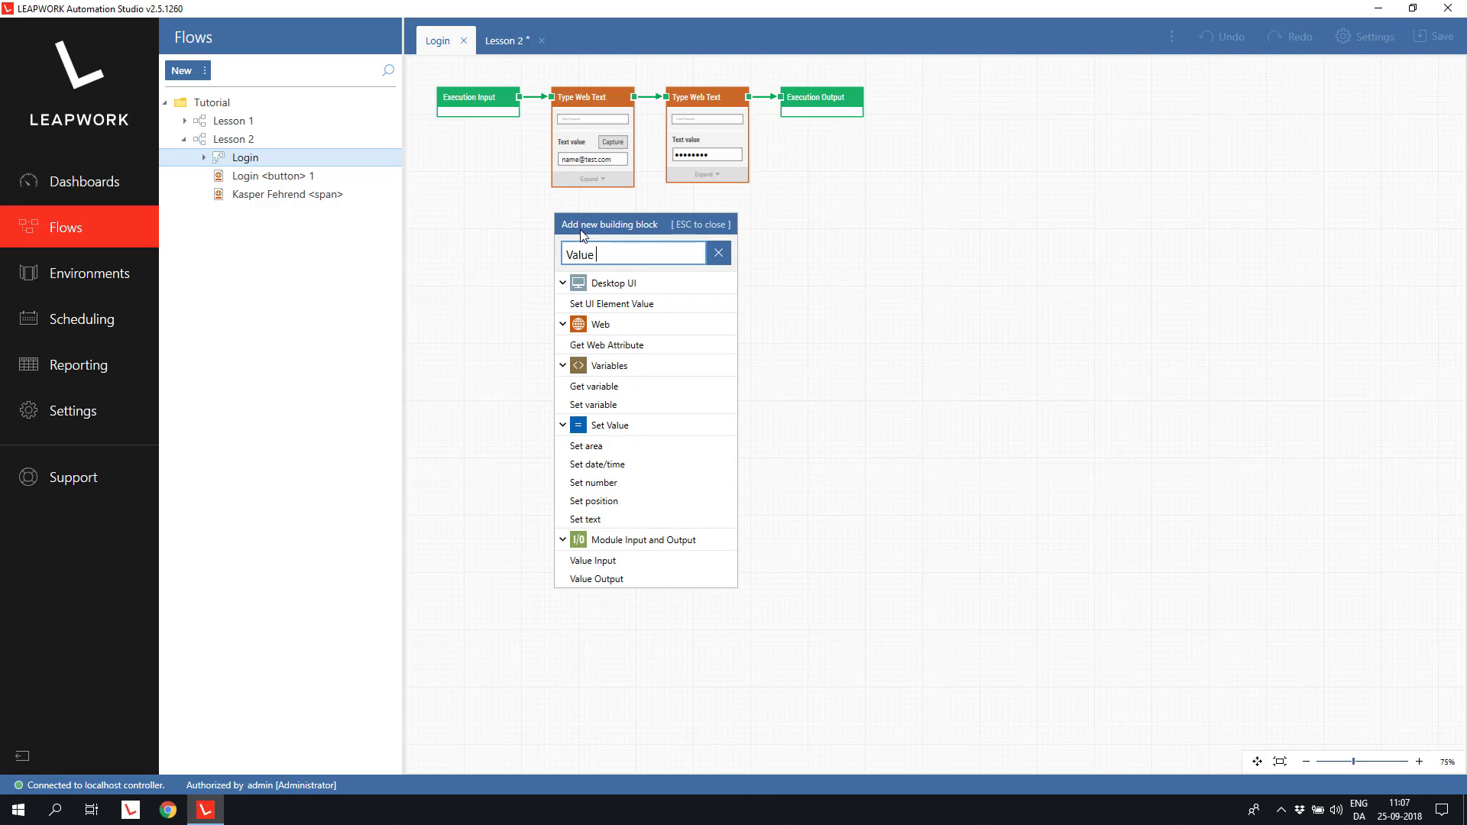
type("i")
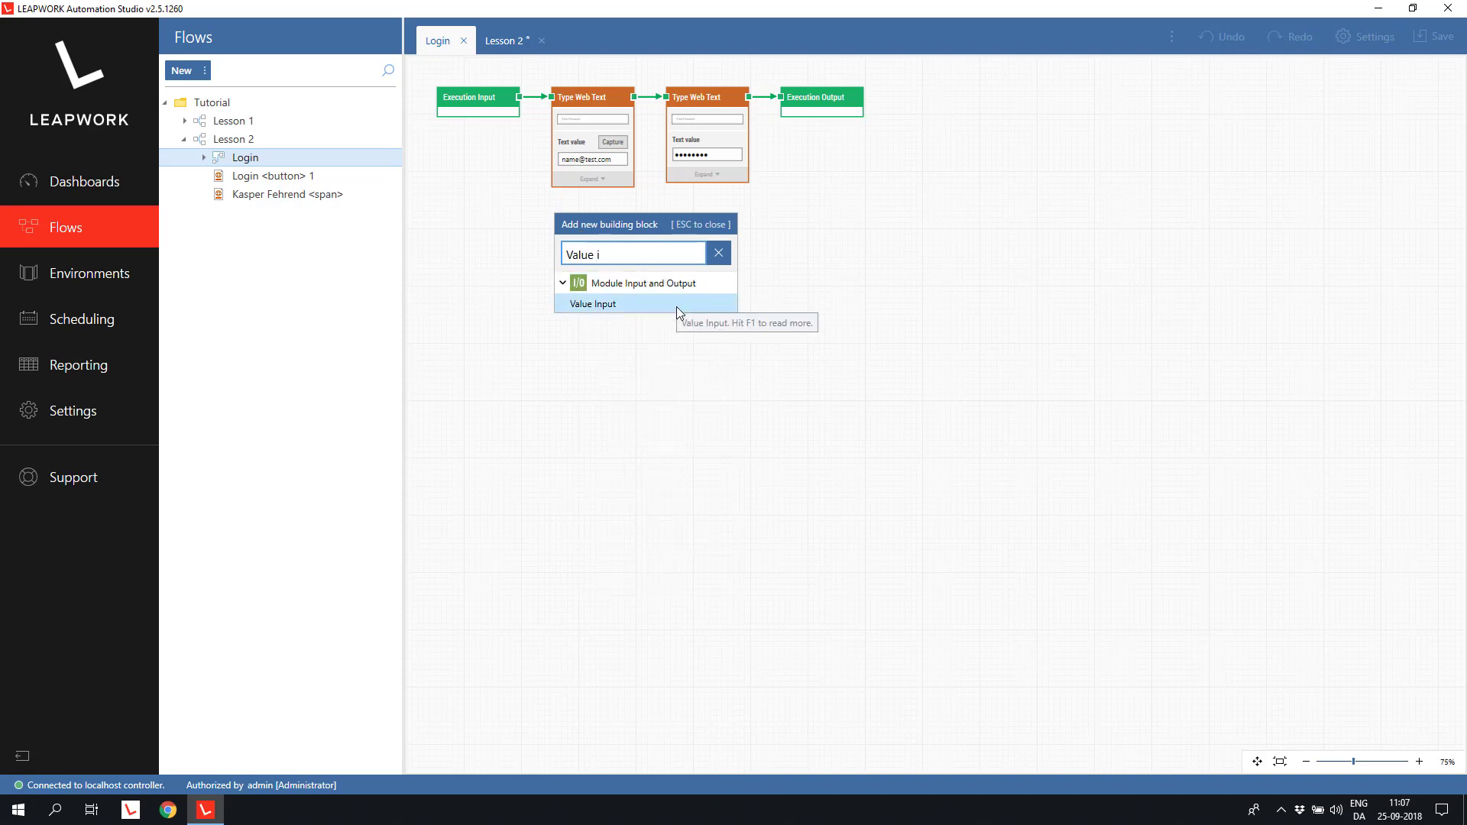
left_click(591, 303)
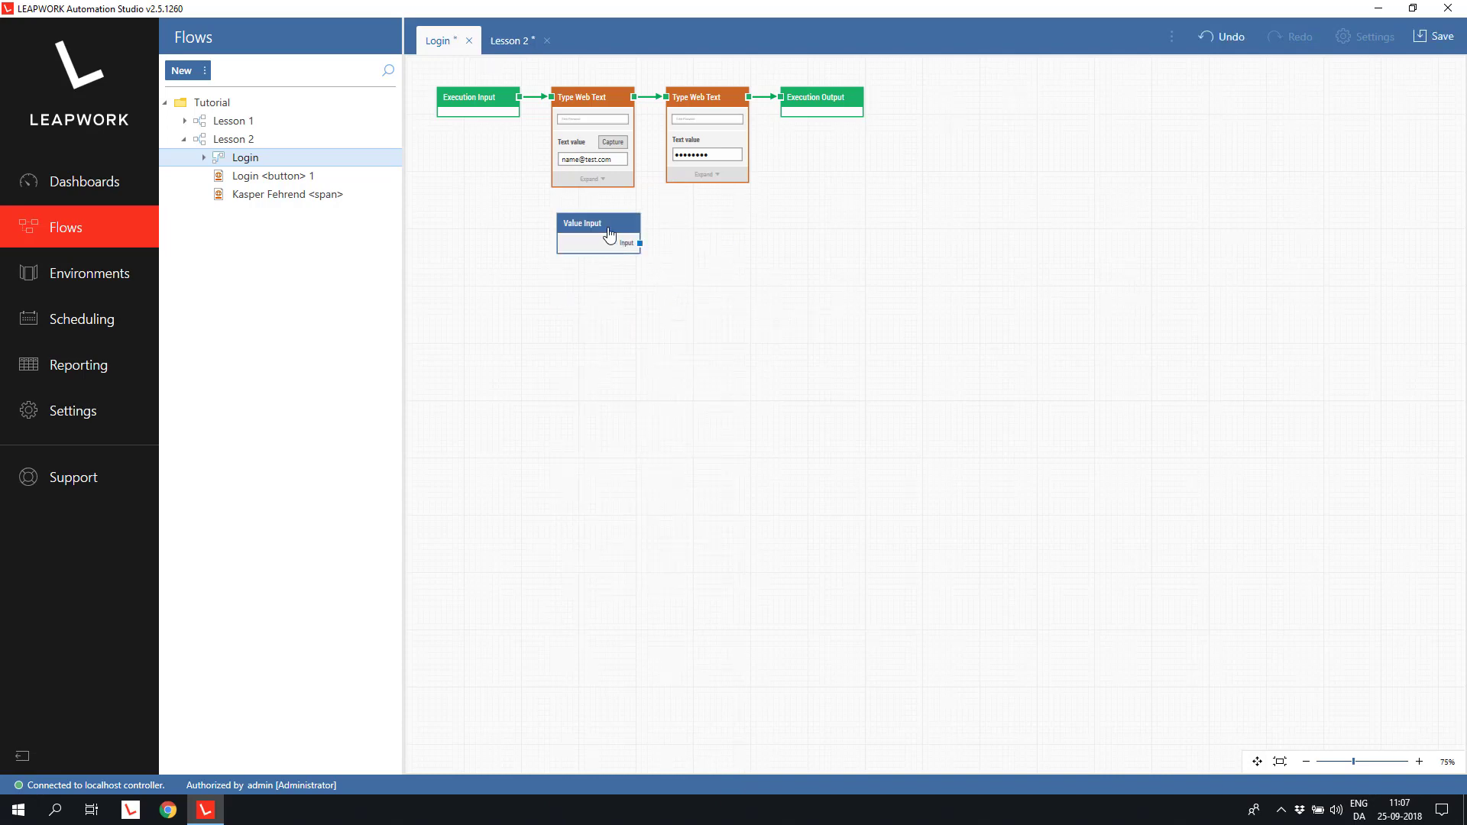
type("Email")
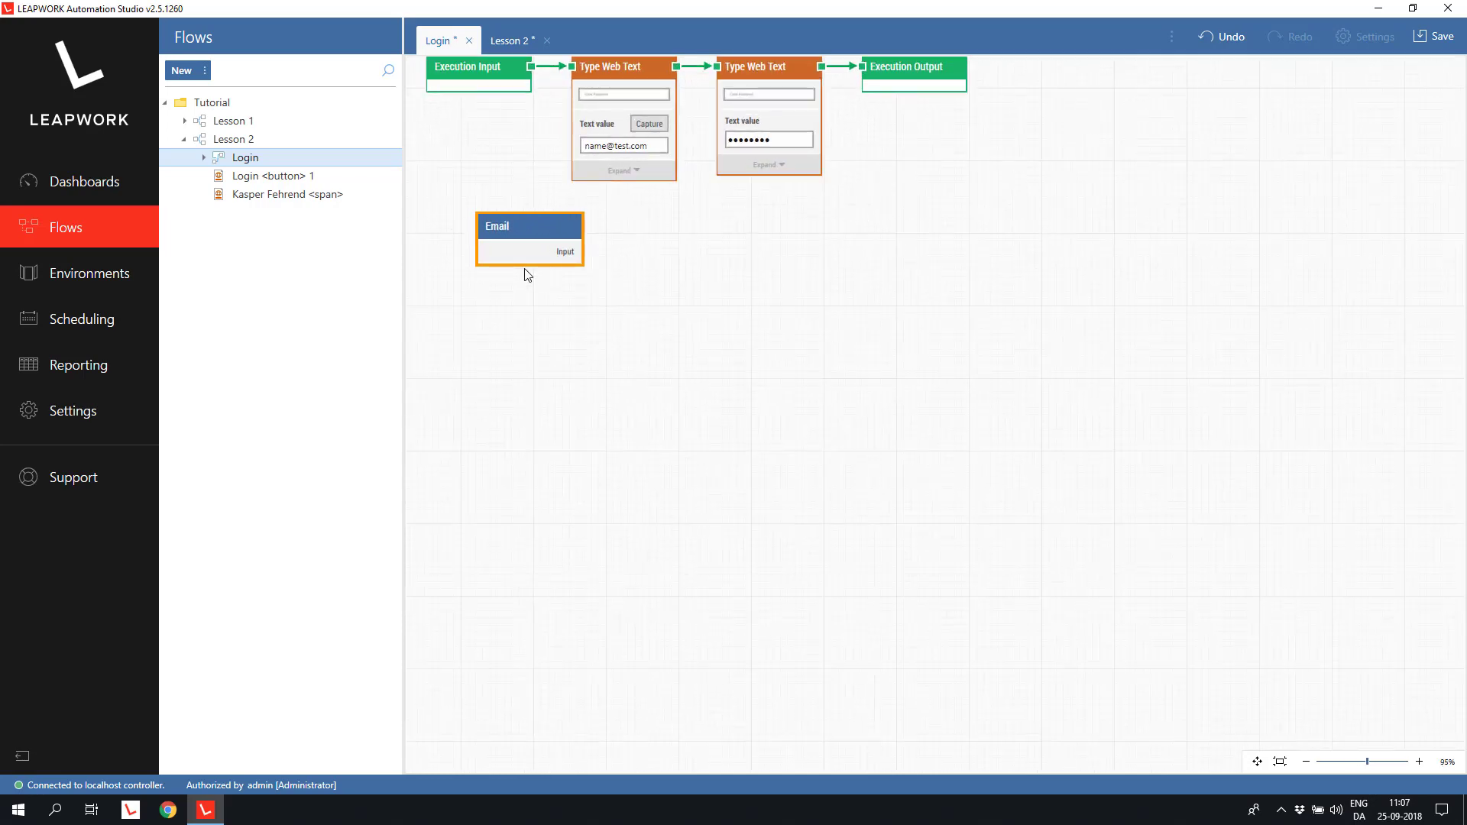
Connect the Email input to the first Type Web Text block's text value.
left_click_drag(529, 239, 486, 237)
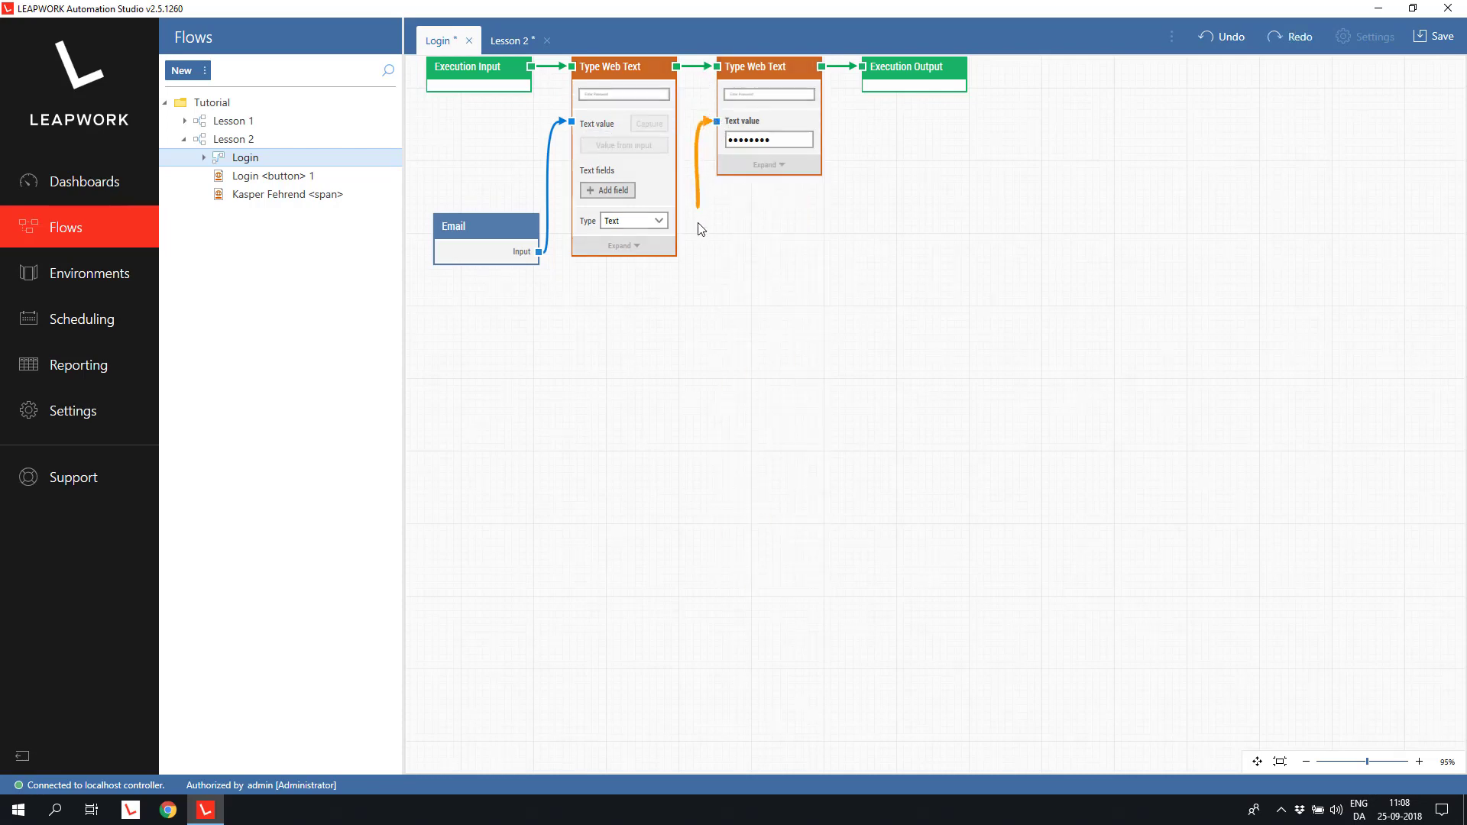
Add a Value Input named 'Password' for the second text block and reposition it.
type("Value input")
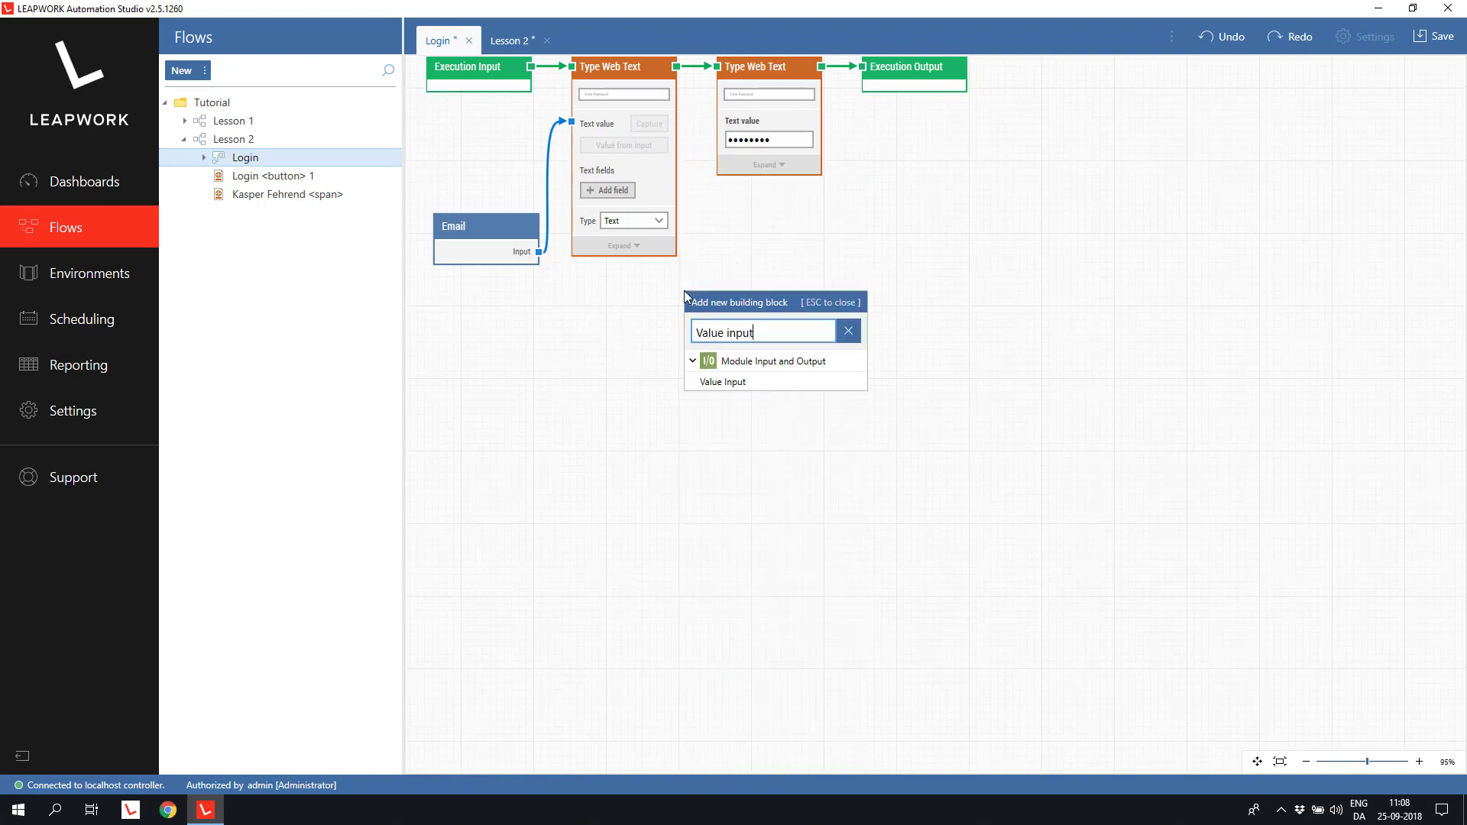
left_click(723, 382)
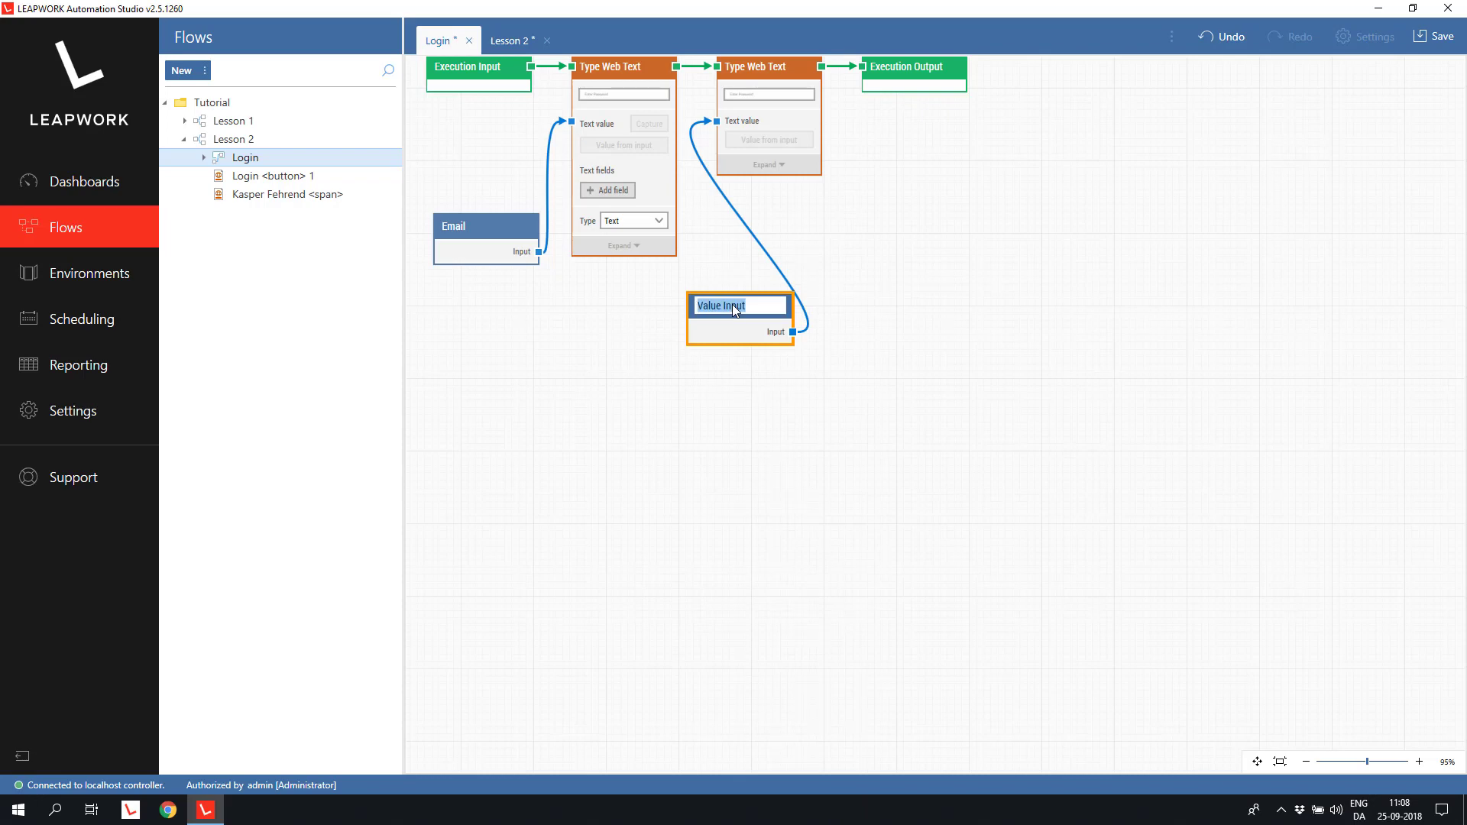
type("Password")
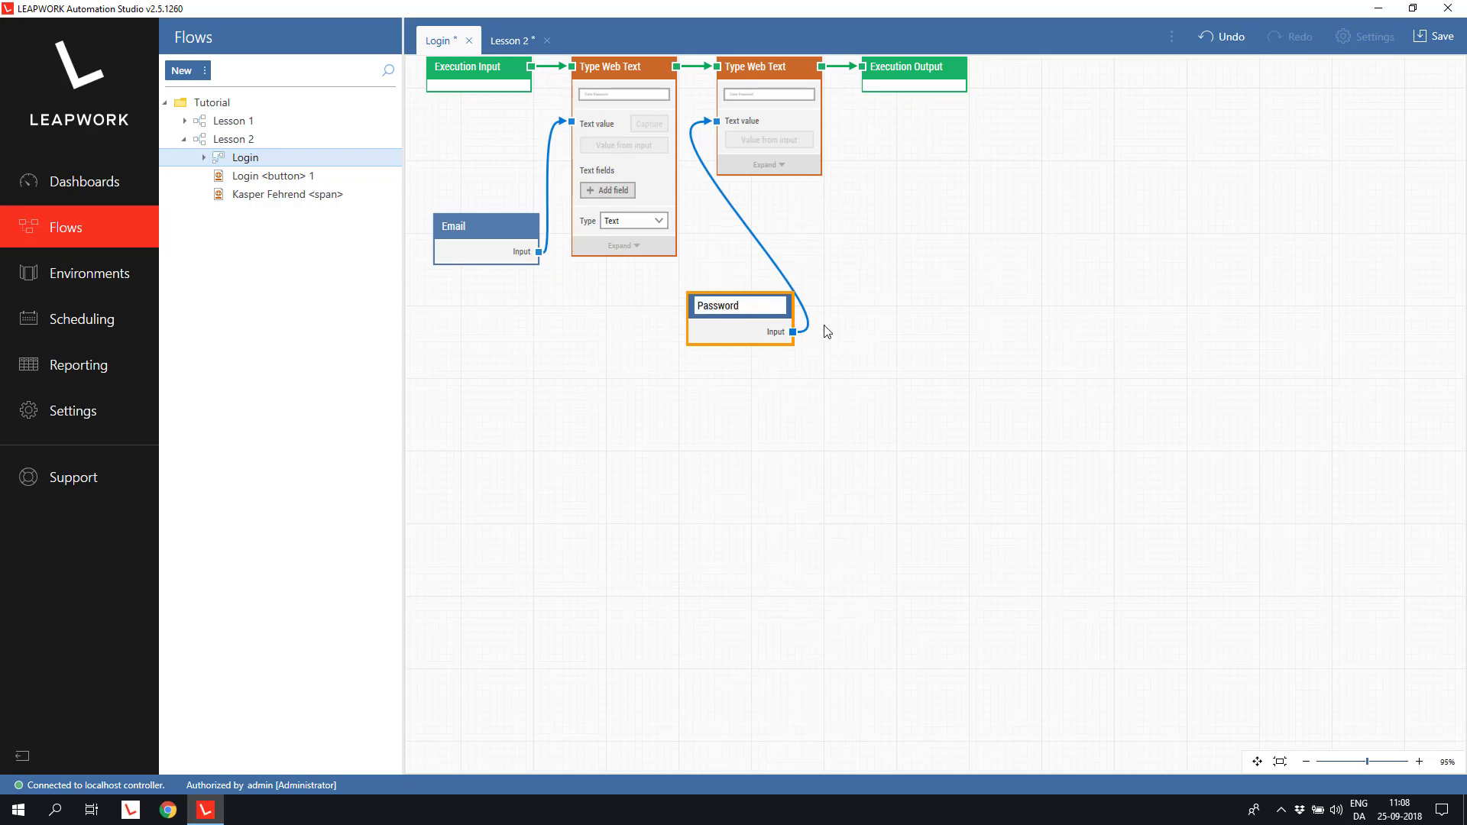
left_click_drag(739, 305, 726, 299)
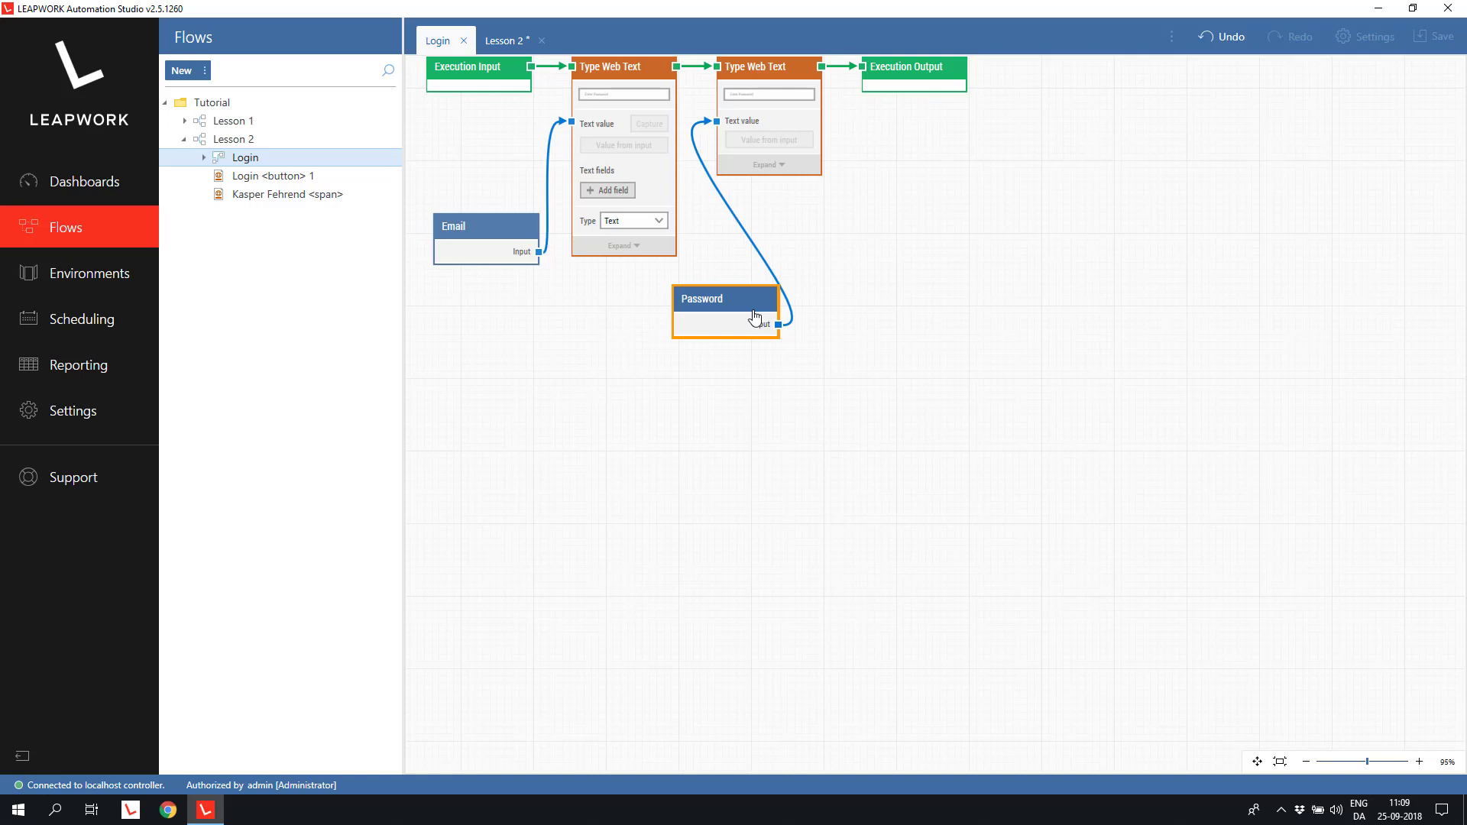
mouse_move(505, 39)
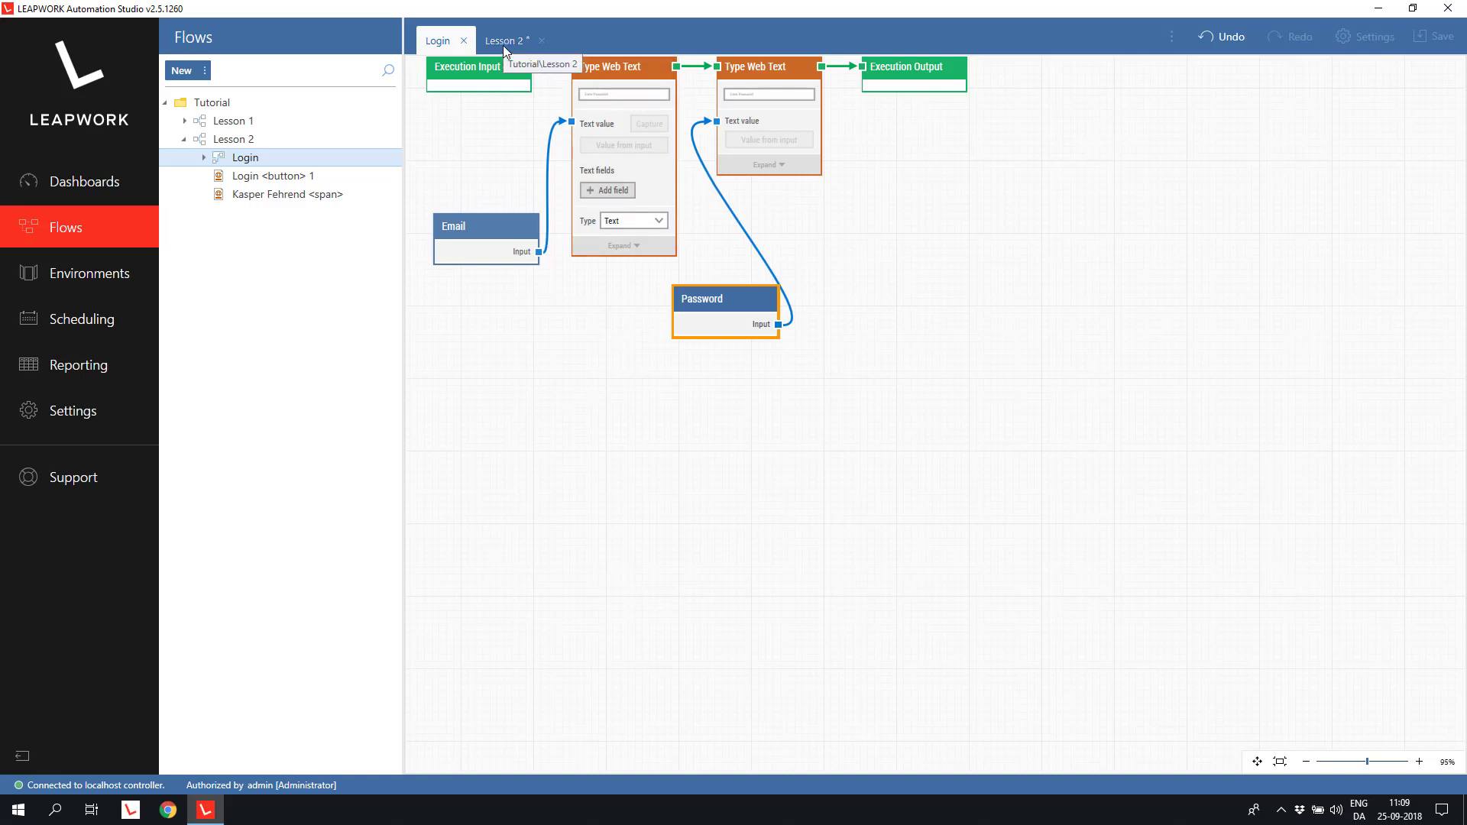
In Lesson 2, place the Set text block feeding Email and type 'name@test' as its value.
left_click(505, 40)
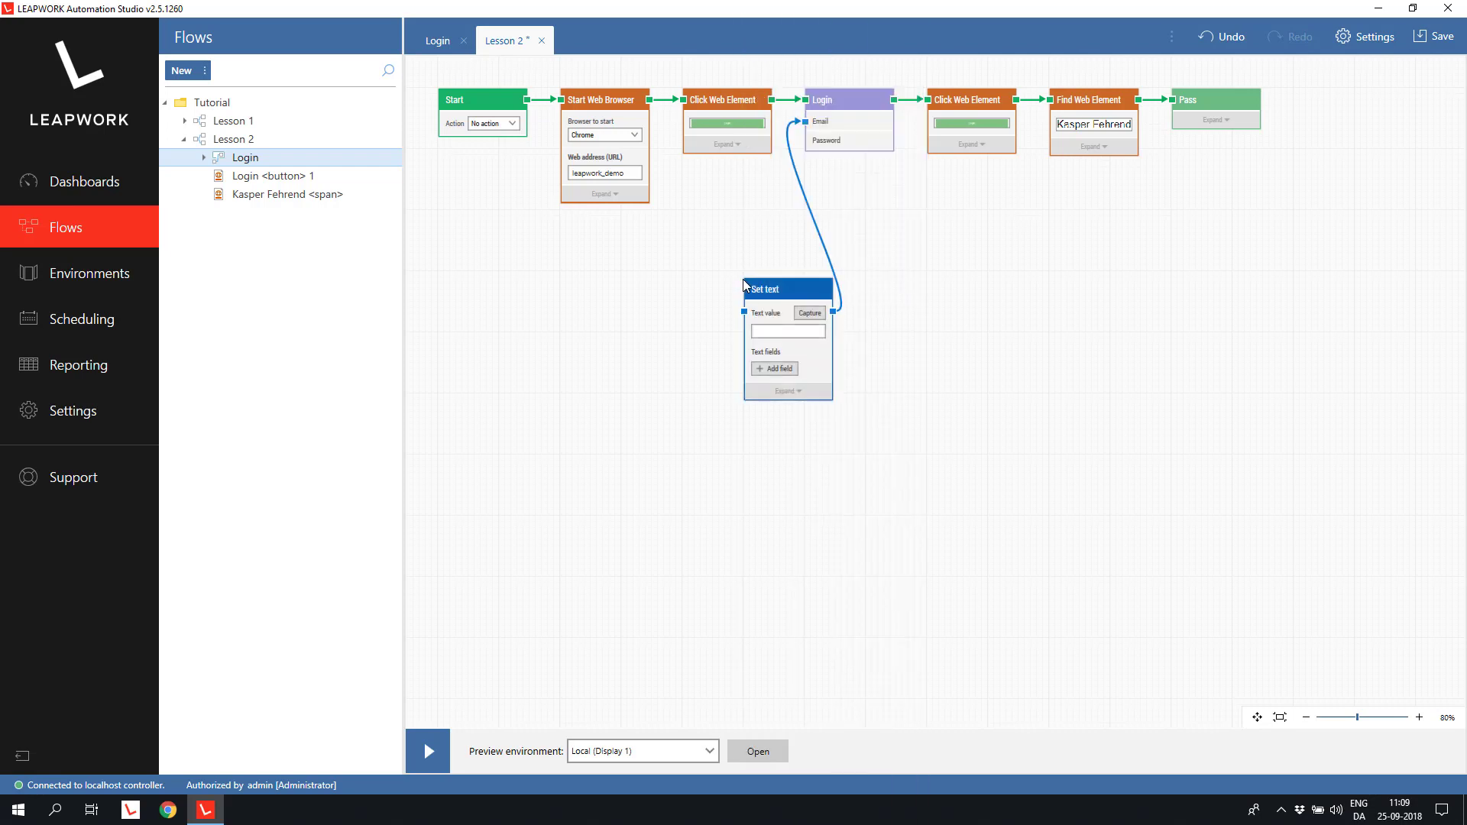
left_click_drag(788, 287, 708, 228)
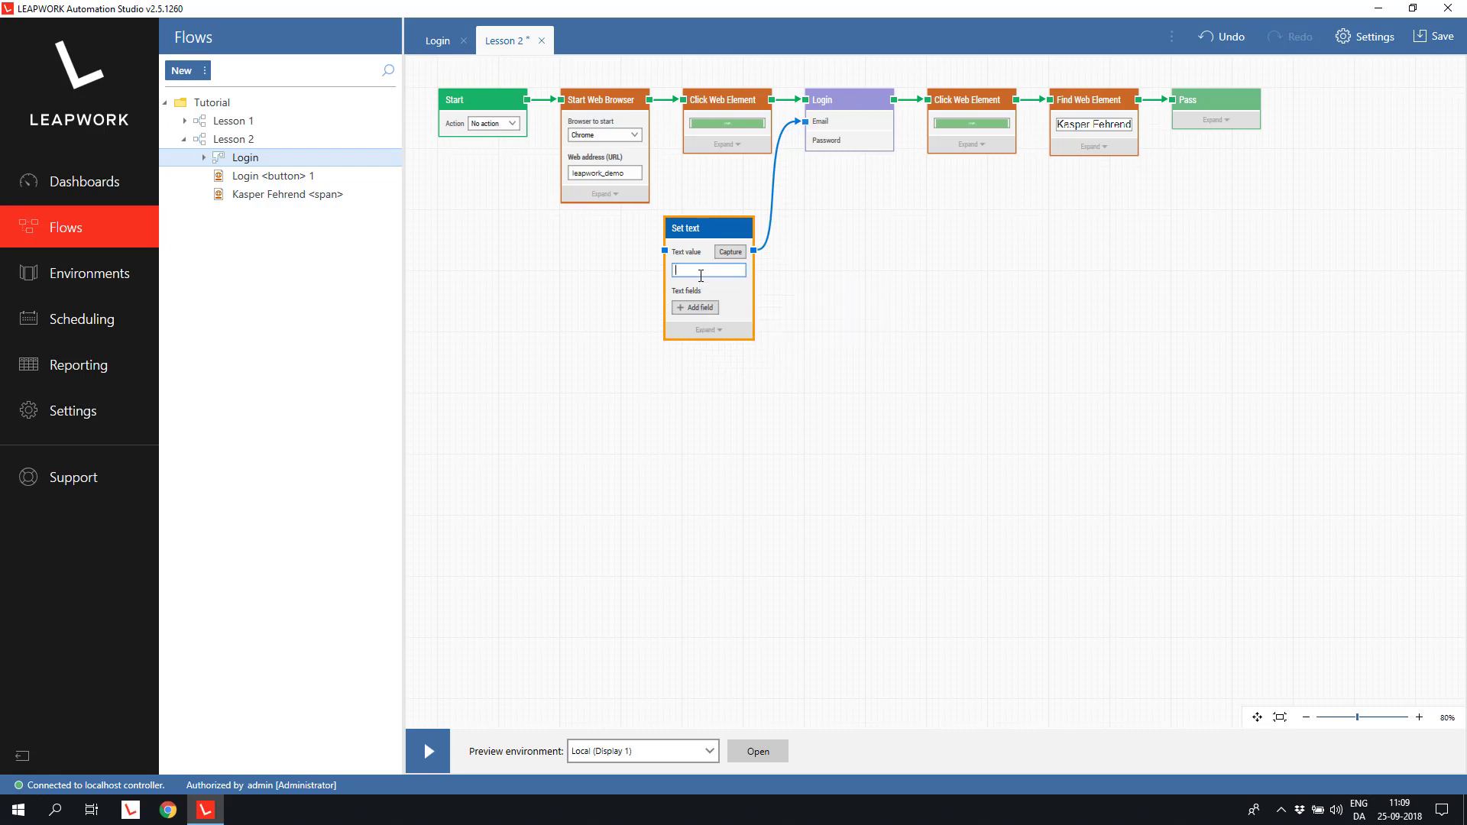
type("name@test")
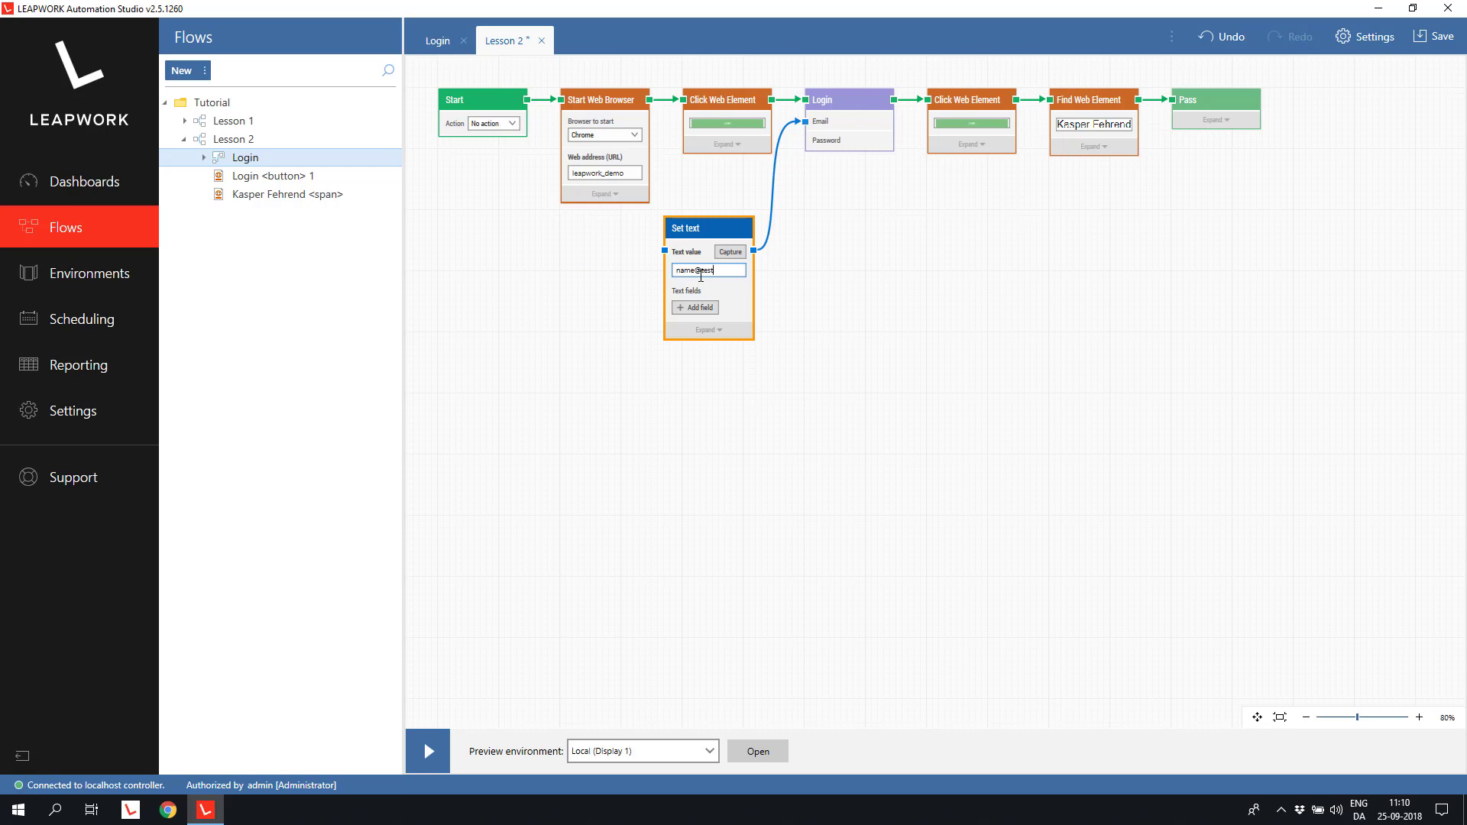